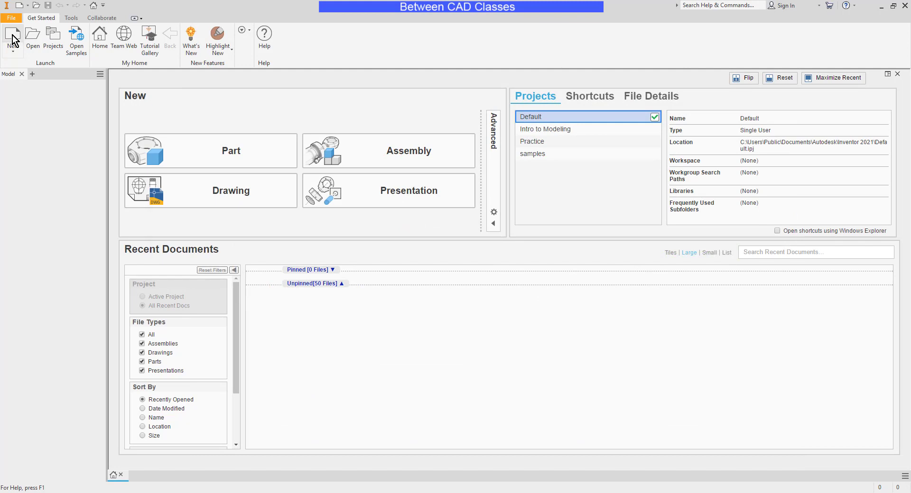
# Create a new part from the Metric Standard (mm).ipt template
pyautogui.click(13, 35)
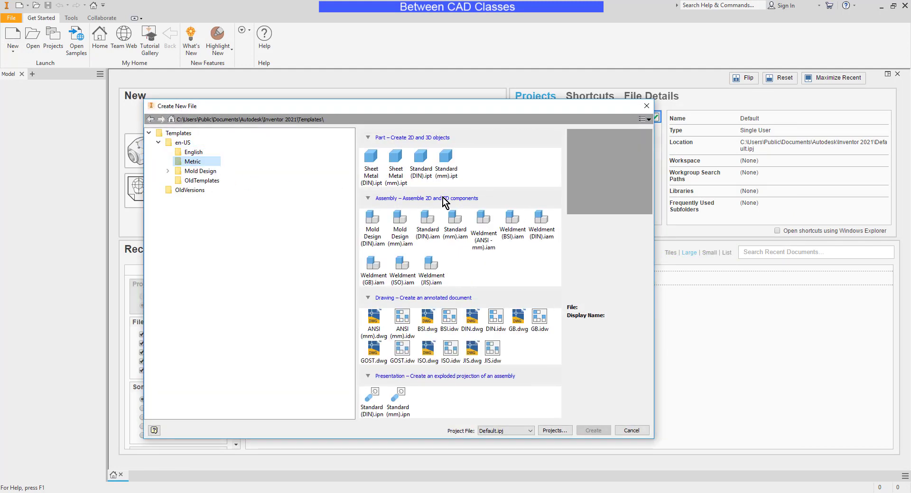
pyautogui.click(631, 430)
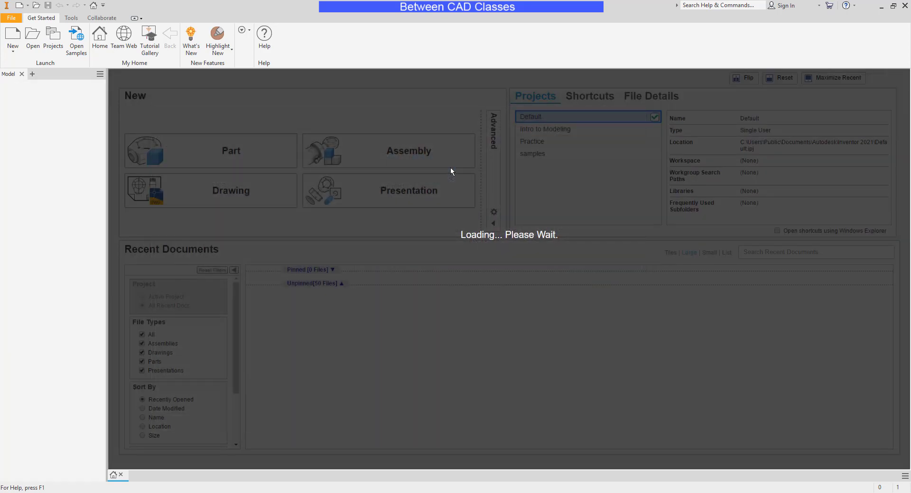
pyautogui.click(211, 151)
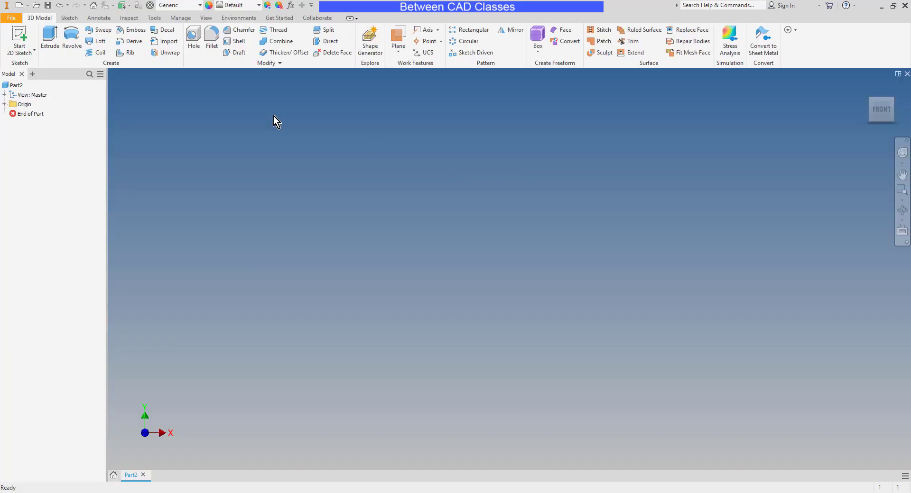
pyautogui.moveTo(19, 35)
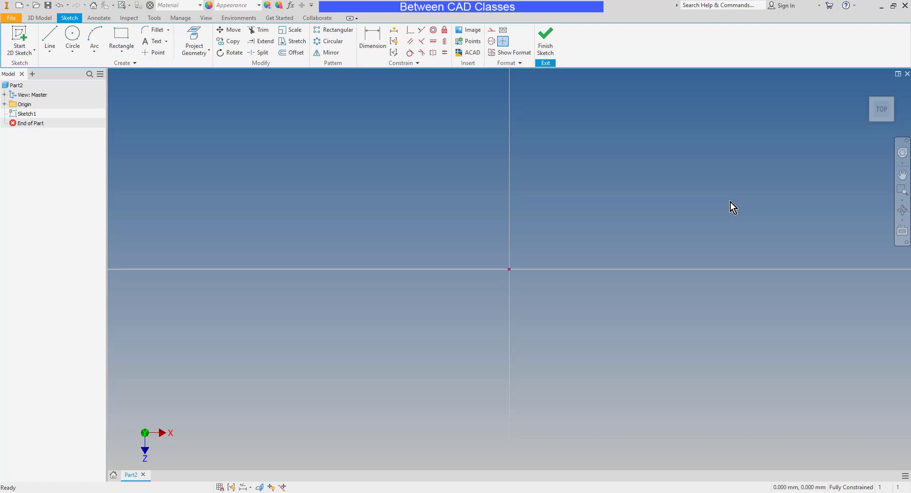
pyautogui.moveTo(527, 196)
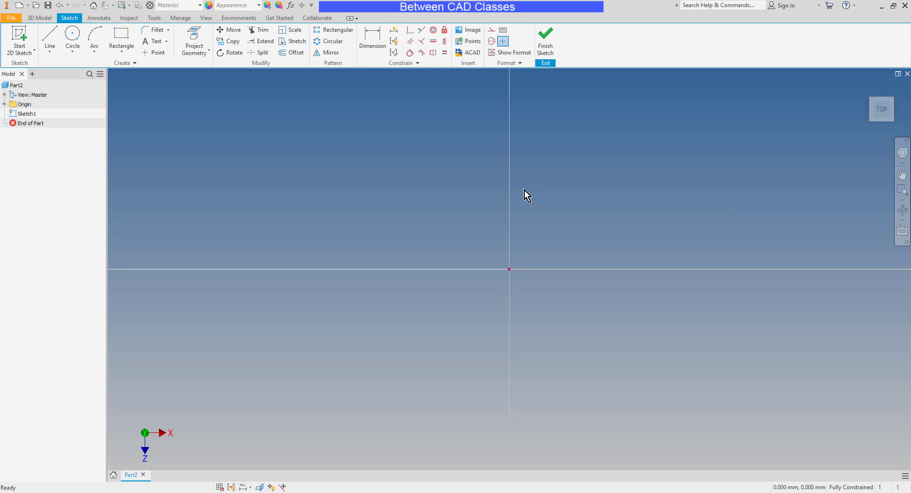
pyautogui.moveTo(411, 174)
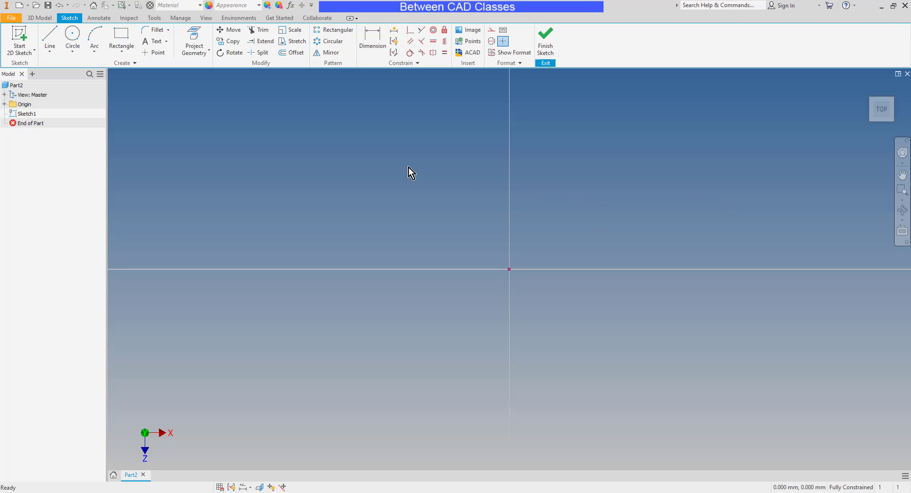
# Draw a Two Point Center rectangle from the origin sized 96 by 64 mm and finish Sketch1
pyautogui.click(120, 45)
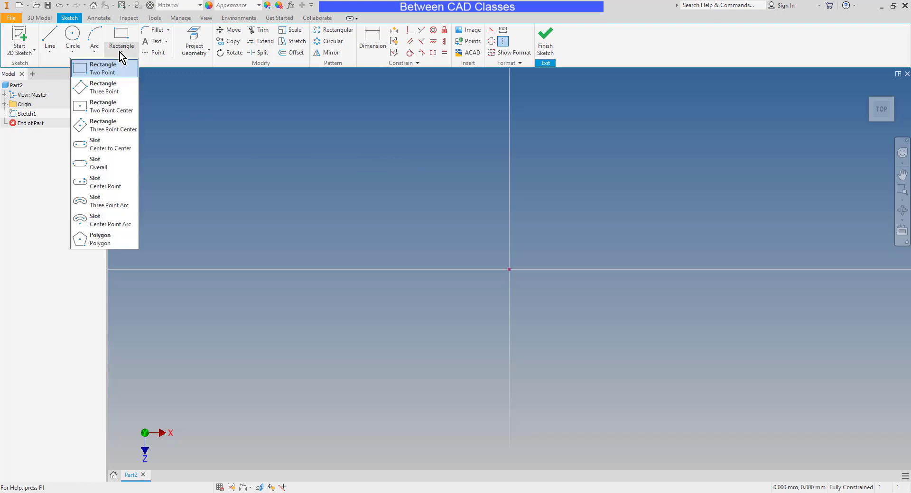
pyautogui.moveTo(115, 107)
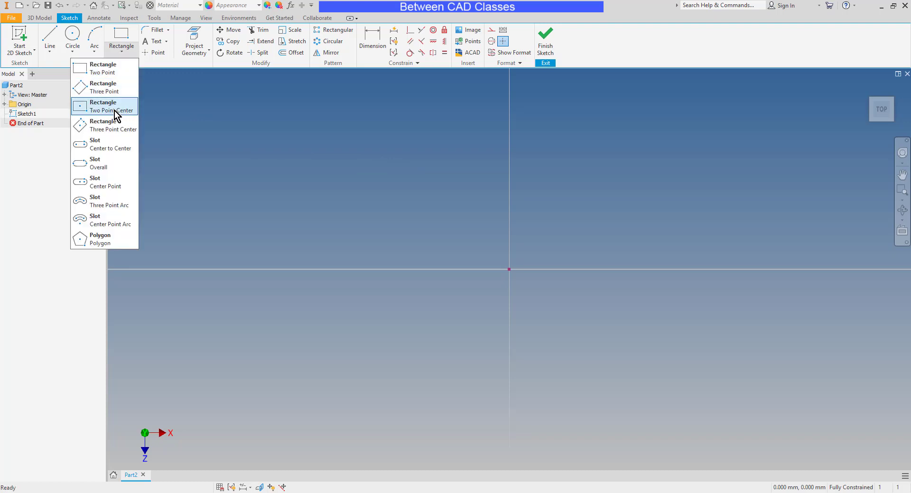
pyautogui.click(103, 107)
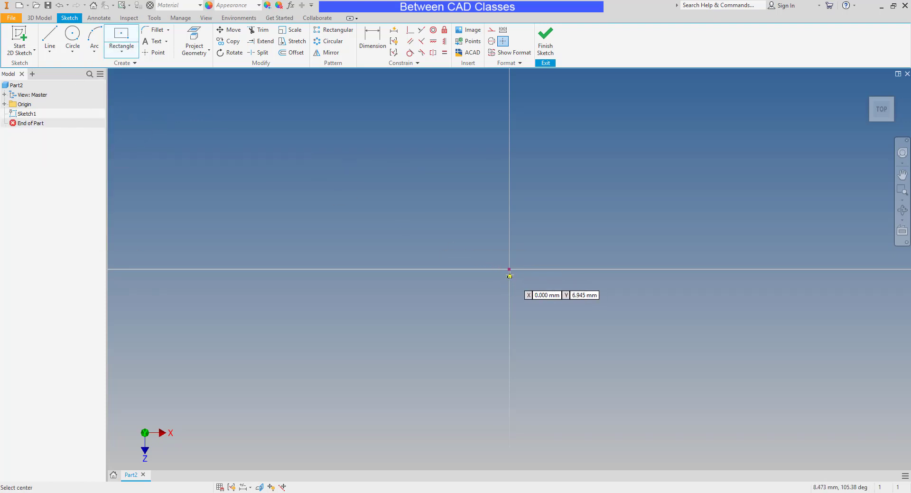
pyautogui.moveTo(508, 269); pyautogui.dragTo(639, 187)
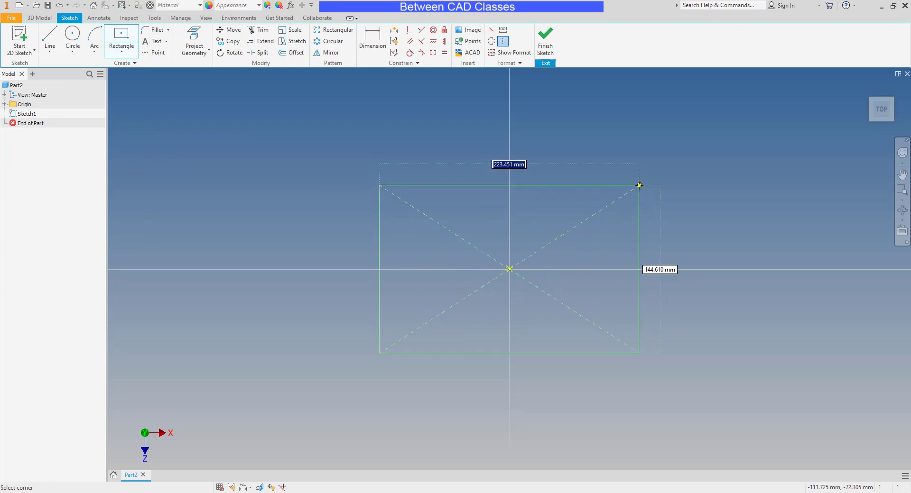
pyautogui.write('96.000 mm')
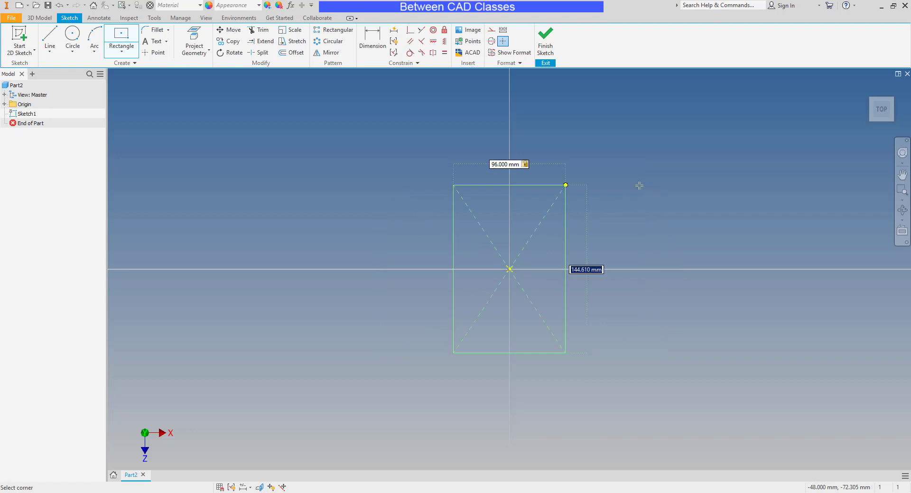
pyautogui.write('64')
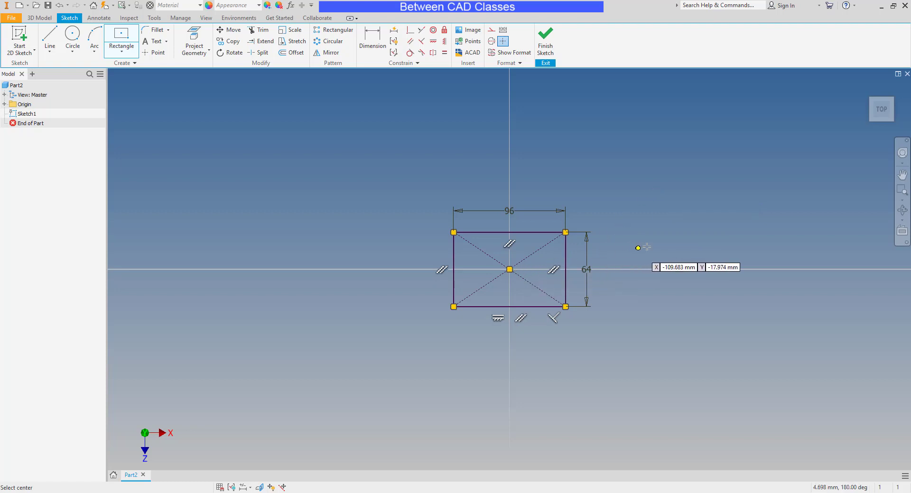
pyautogui.moveTo(668, 243)
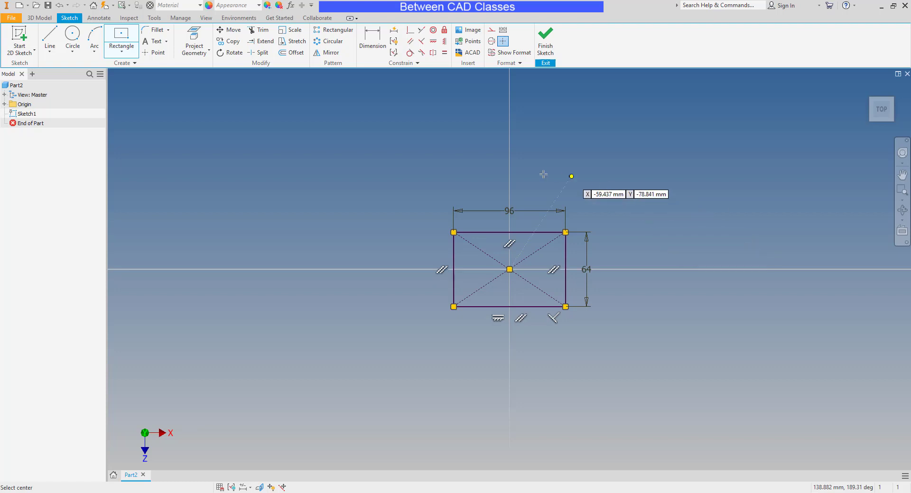
pyautogui.moveTo(498, 255)
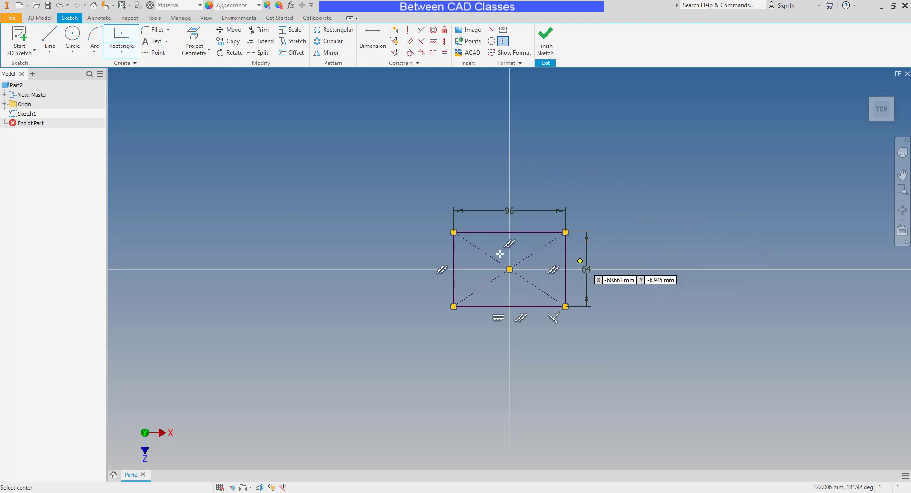
pyautogui.moveTo(731, 244)
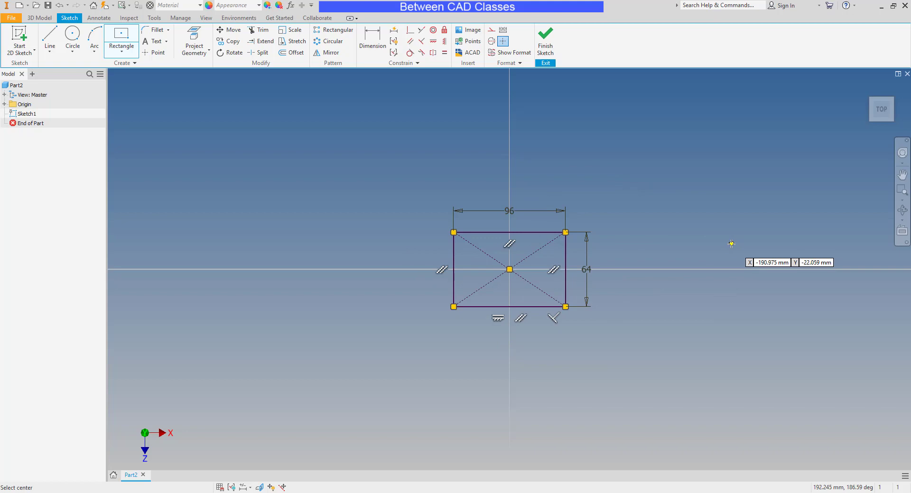
pyautogui.click(544, 40)
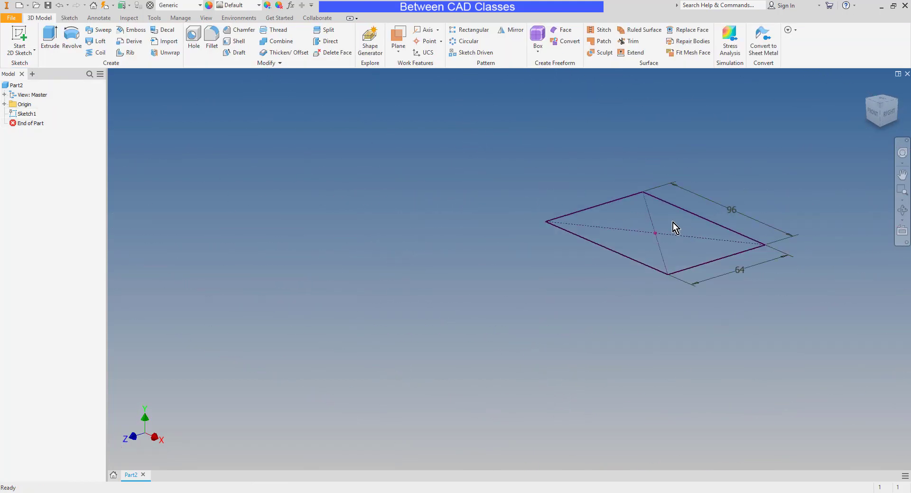
# Extrude the 96 × 64 rectangle 16 mm into the solid base plate (Extrusion1)
pyautogui.click(49, 35)
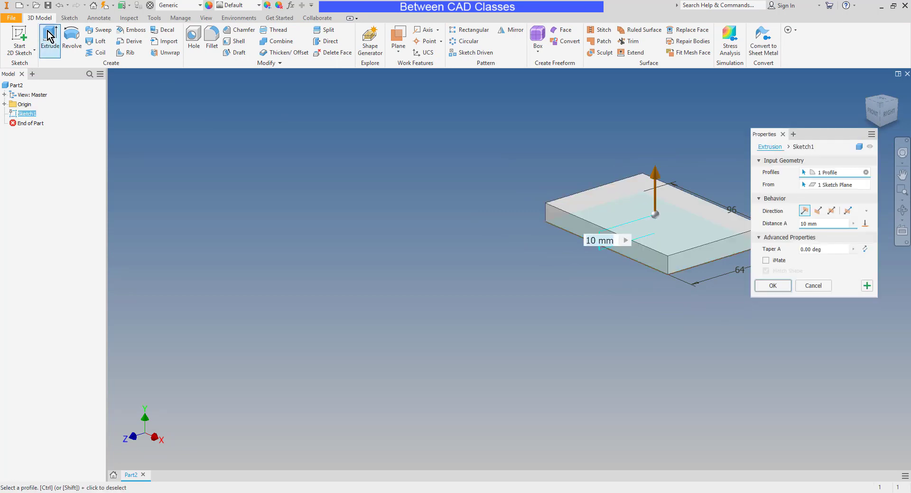
pyautogui.click(825, 224)
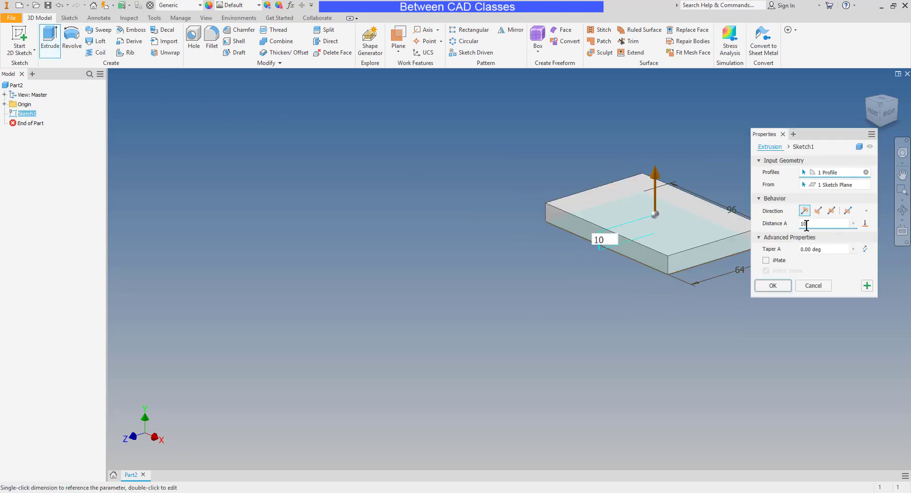
pyautogui.write('1')
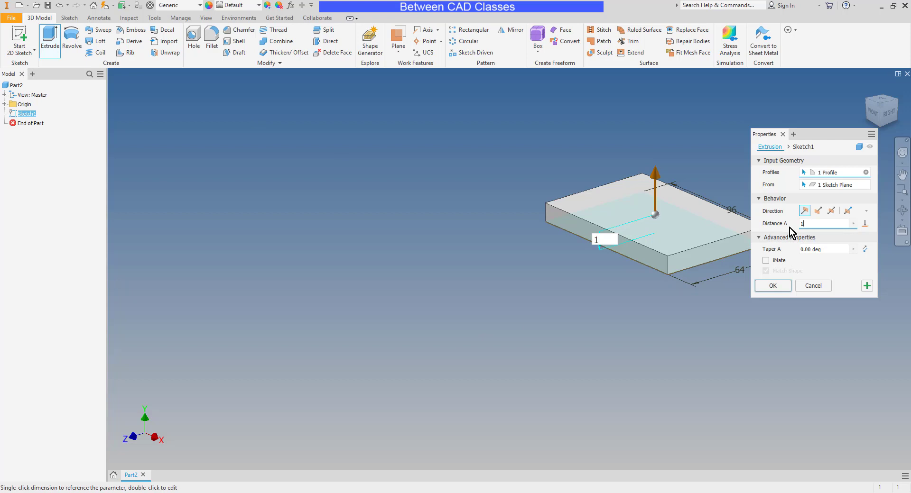
pyautogui.write('16')
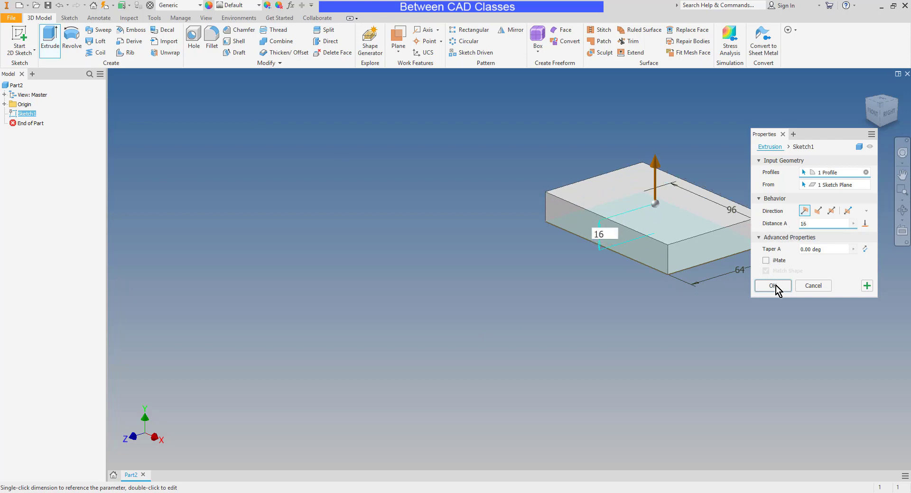
pyautogui.click(771, 285)
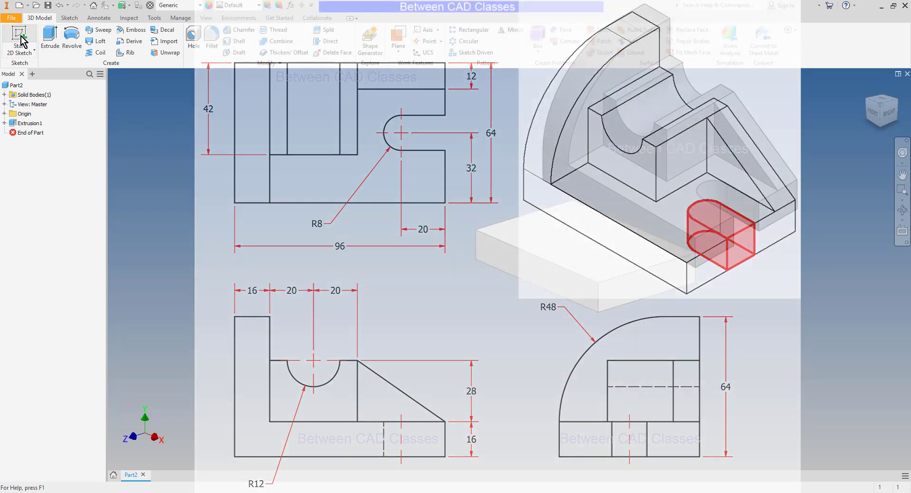
# Begin Sketch2 on the plate's top face, square the view, and project the right edge
pyautogui.click(19, 37)
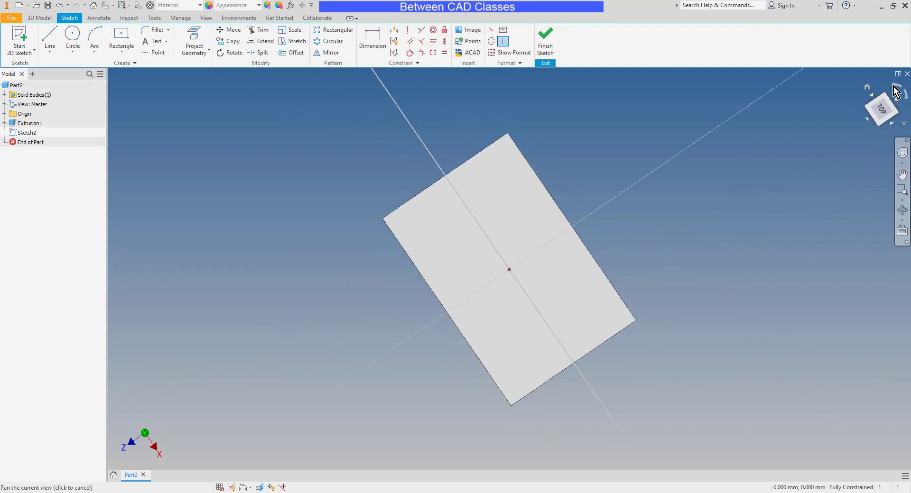
pyautogui.click(881, 109)
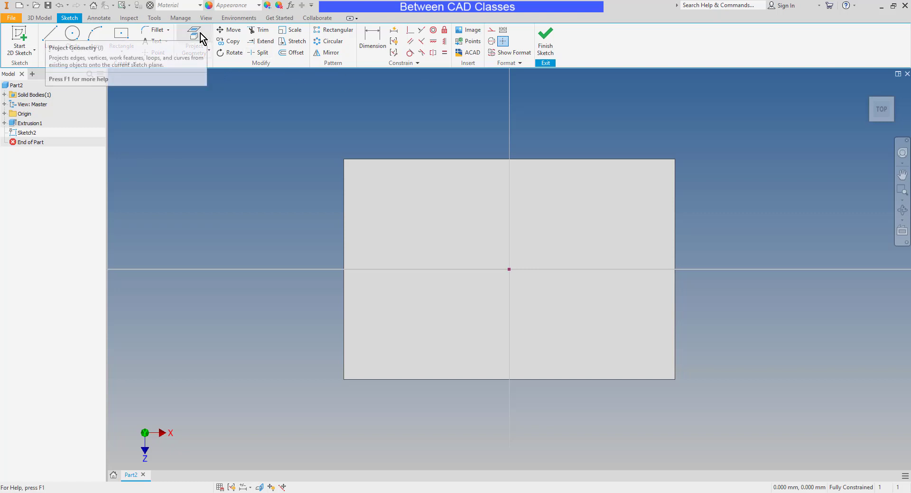
pyautogui.click(193, 41)
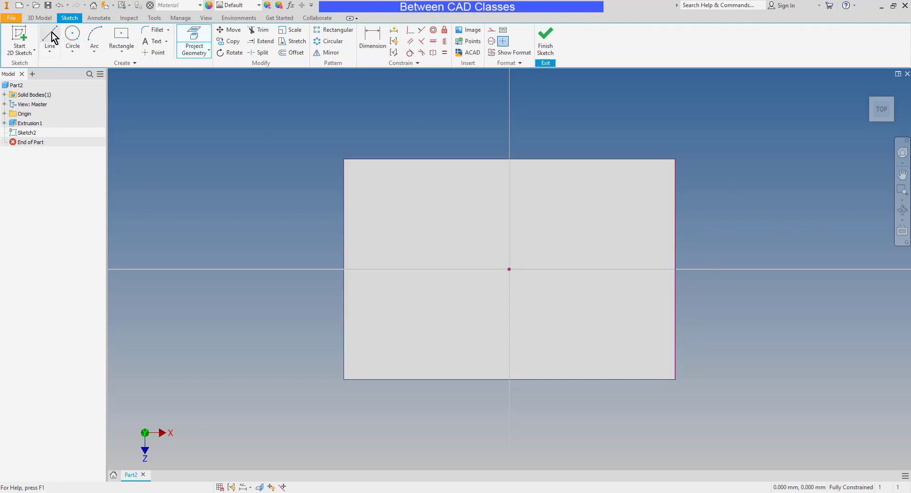
# Draw a line in from the right edge and a tangent half-circle arc forming the slot outline
pyautogui.click(49, 38)
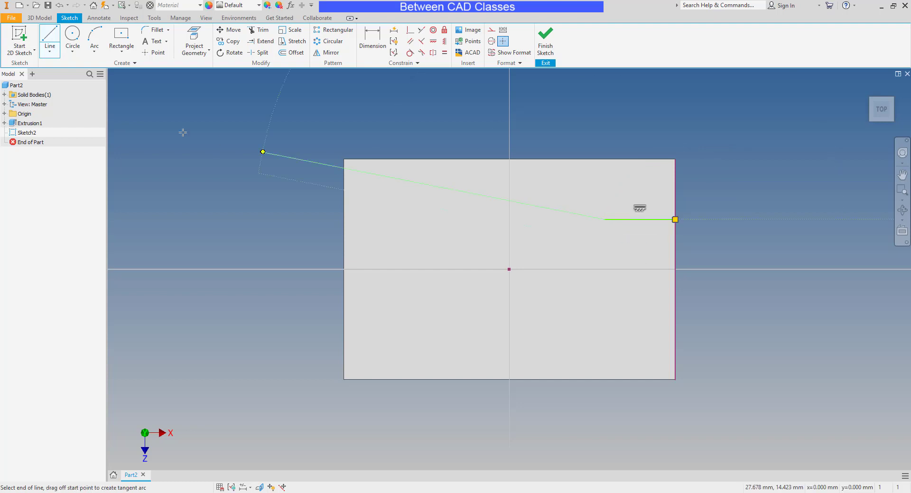
pyautogui.moveTo(262, 152); pyautogui.dragTo(211, 99)
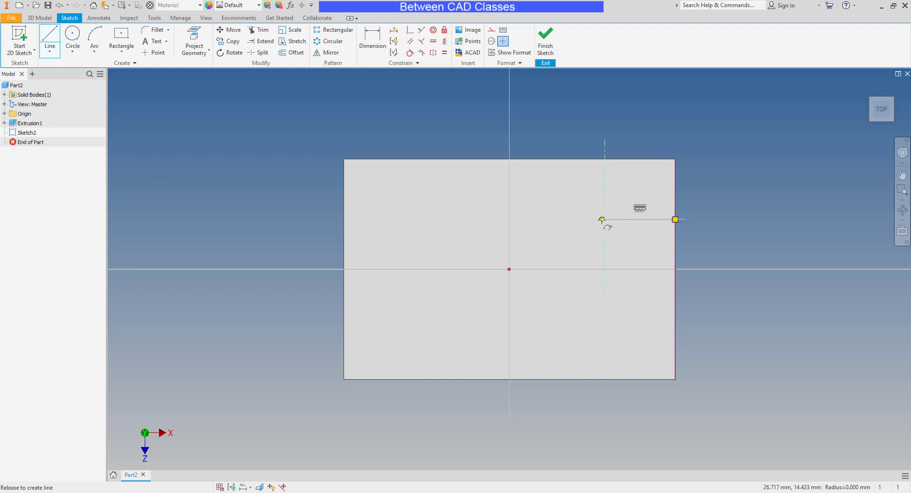
pyautogui.moveTo(602, 220); pyautogui.dragTo(586, 180)
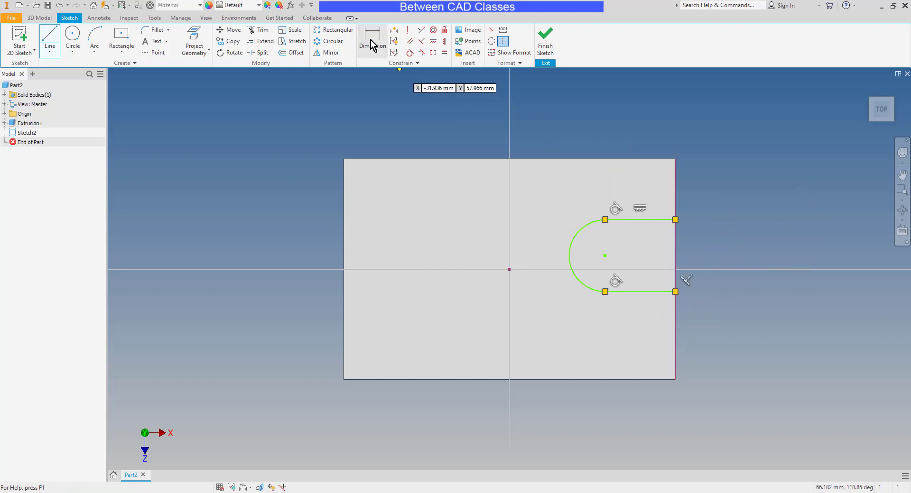
# Dimension the slot (radius 8, length 20, offset 32) and finish Sketch2
pyautogui.click(372, 41)
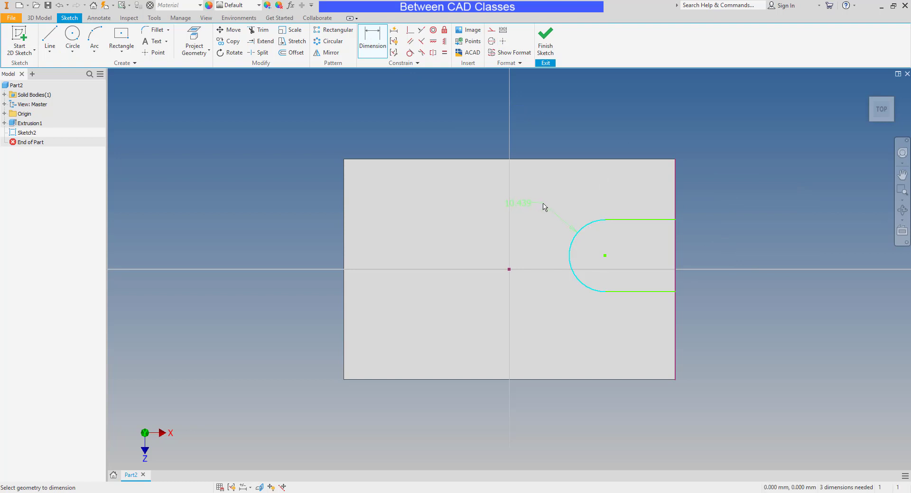
pyautogui.click(519, 203)
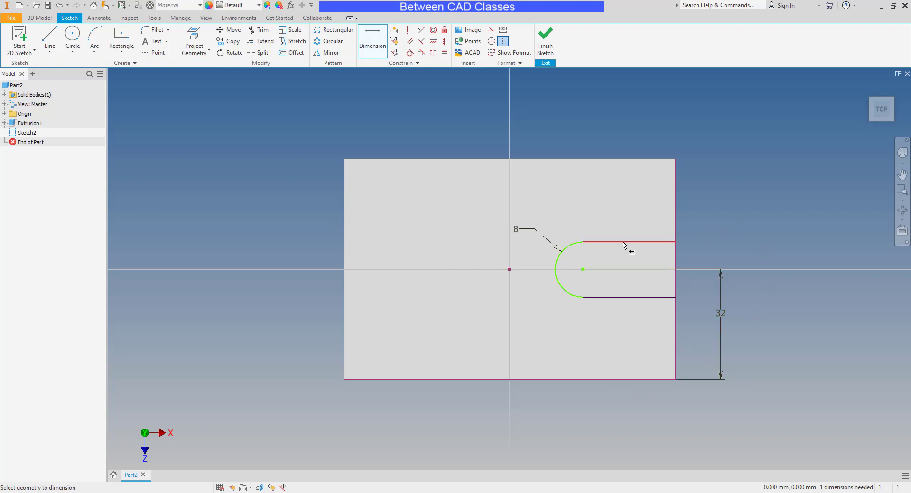
pyautogui.click(622, 247)
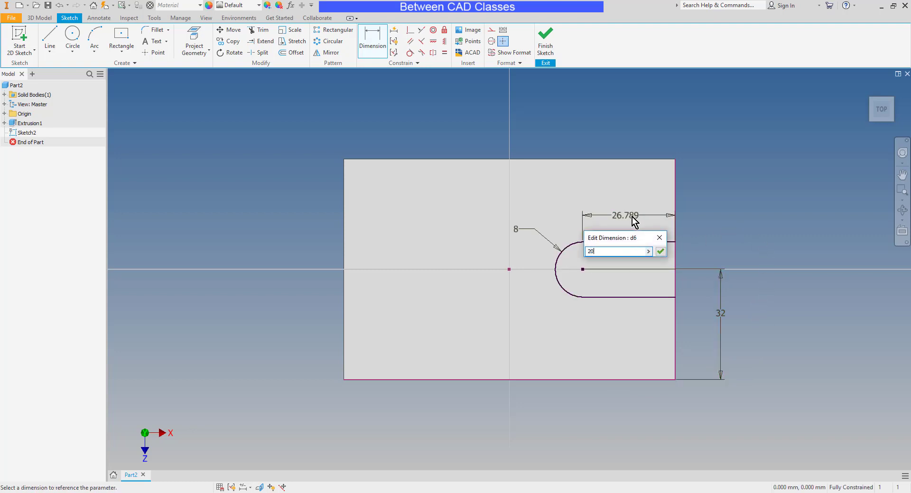
pyautogui.click(661, 250)
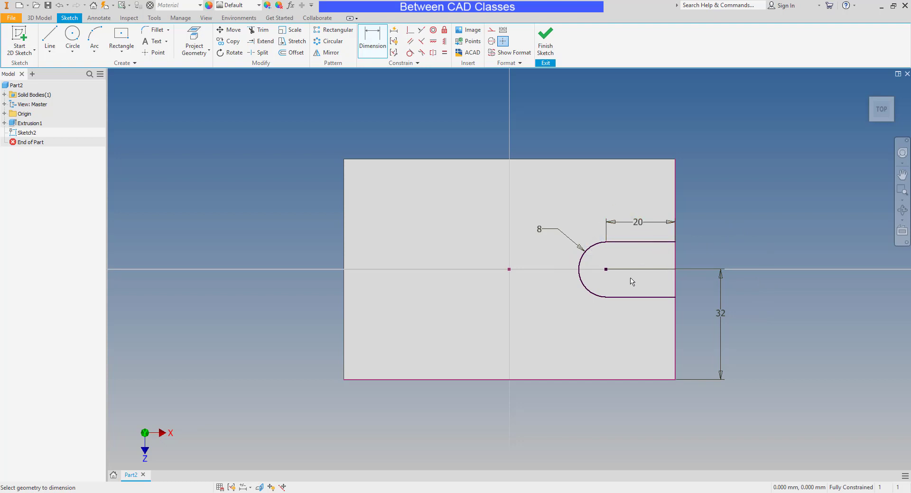
pyautogui.click(544, 33)
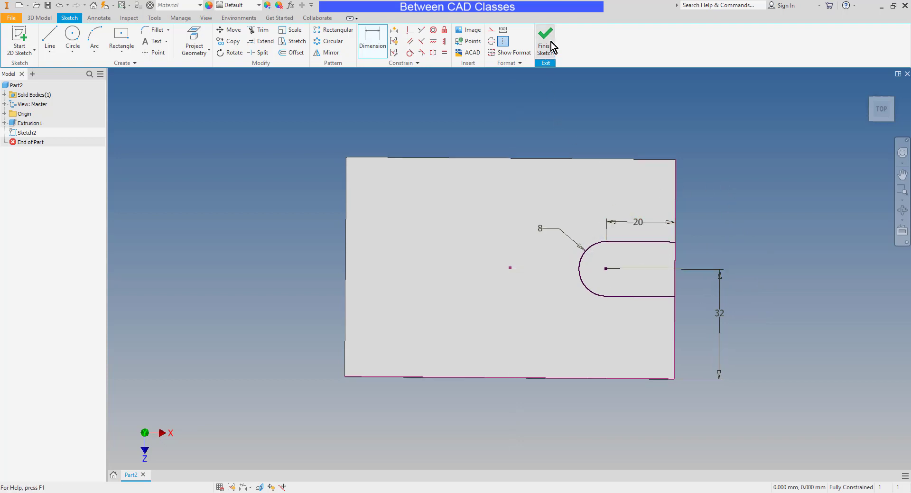
pyautogui.click(545, 35)
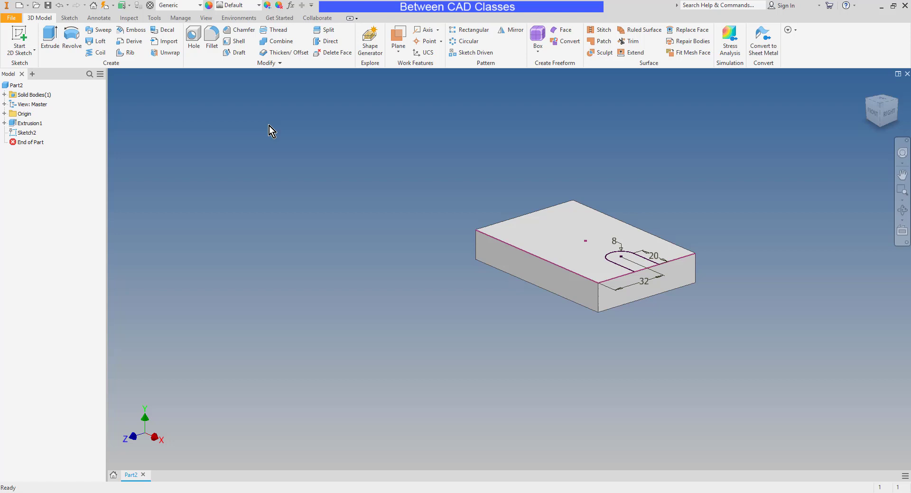
# Extrude the slot profile as a Cut with Through All extent (Extrusion2)
pyautogui.click(50, 41)
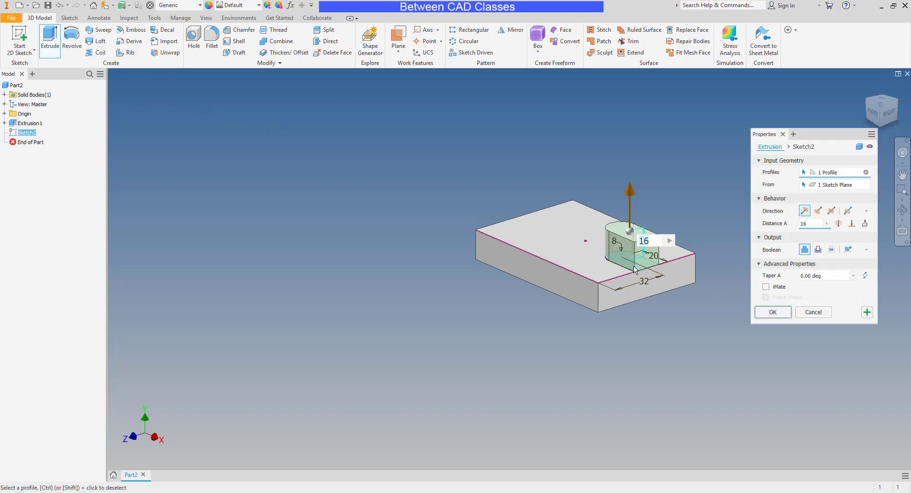
pyautogui.click(817, 250)
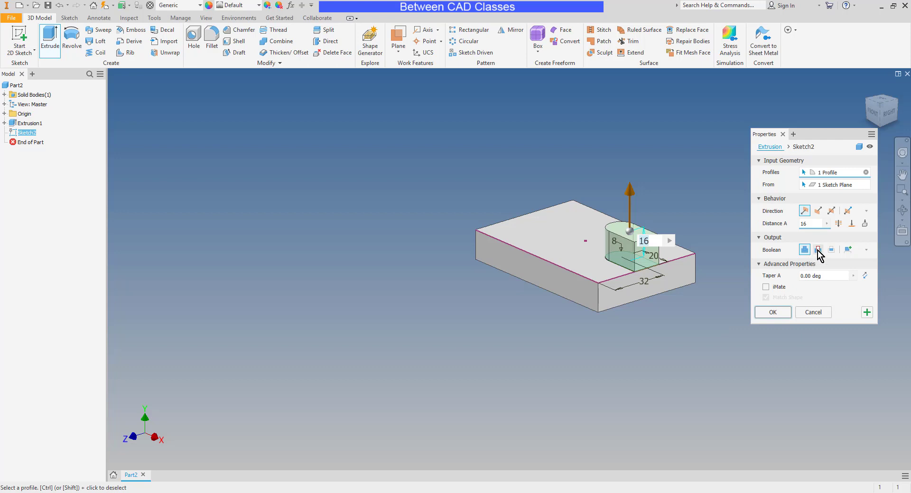
pyautogui.click(817, 250)
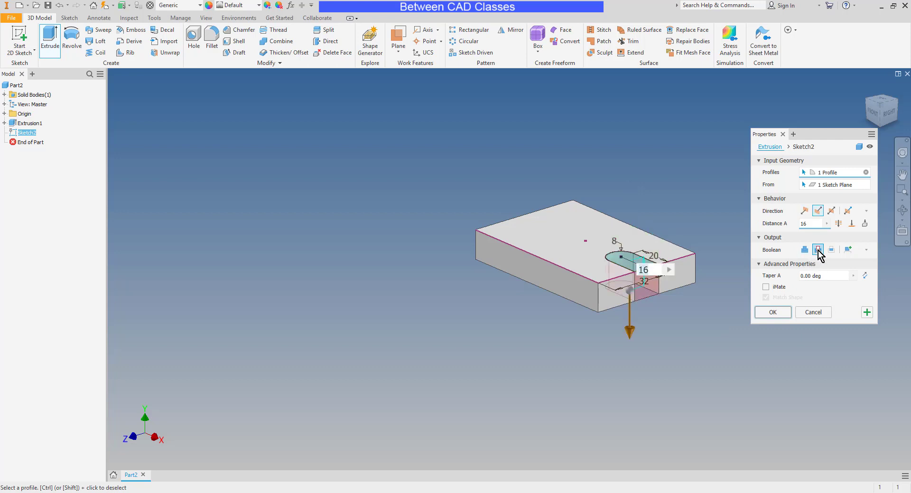
pyautogui.click(817, 250)
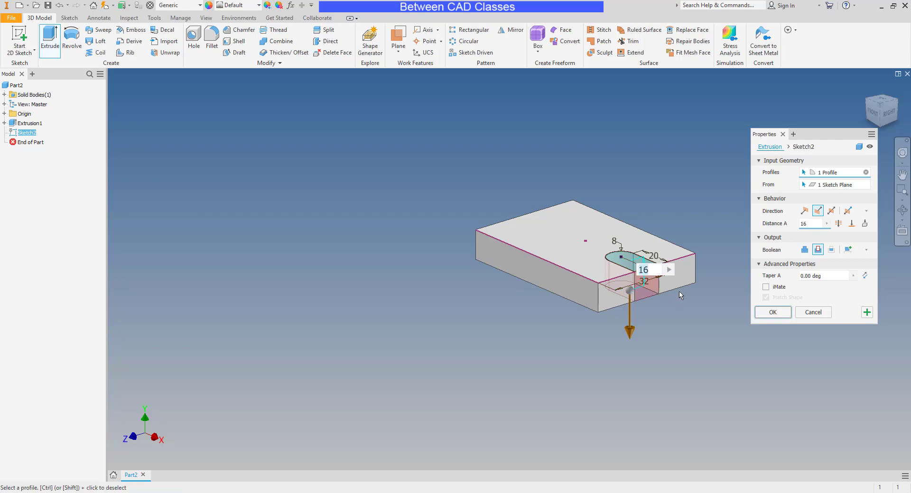
pyautogui.moveTo(697, 259)
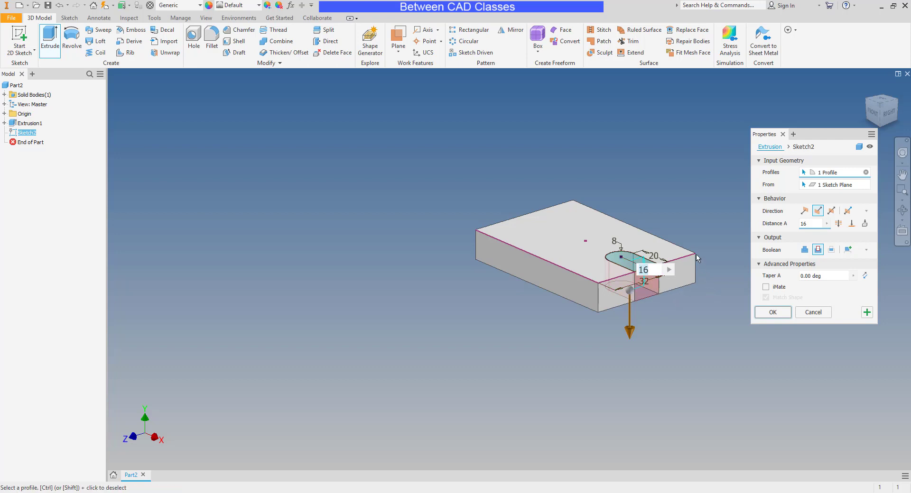
pyautogui.moveTo(701, 321)
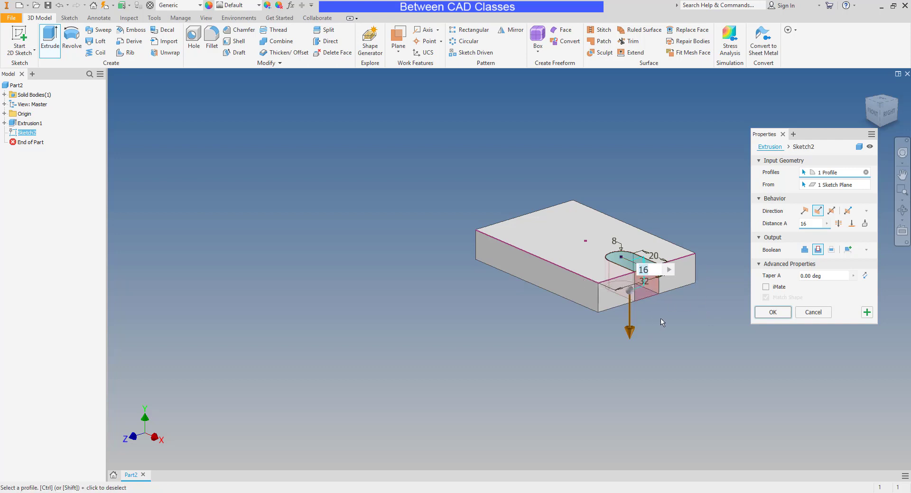
pyautogui.moveTo(838, 224)
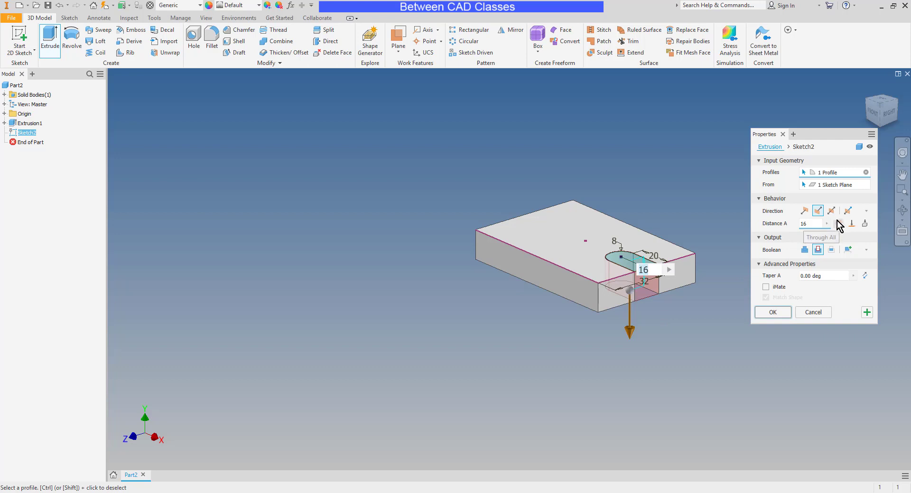
pyautogui.click(837, 224)
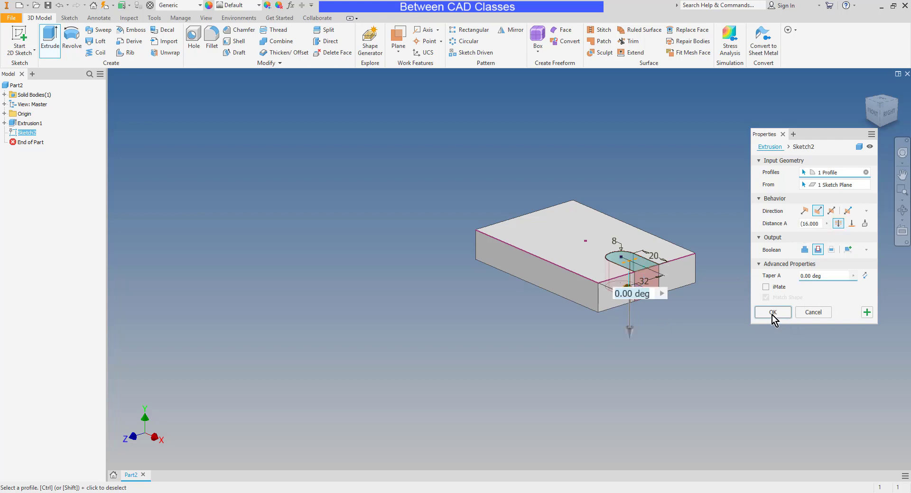
pyautogui.click(773, 312)
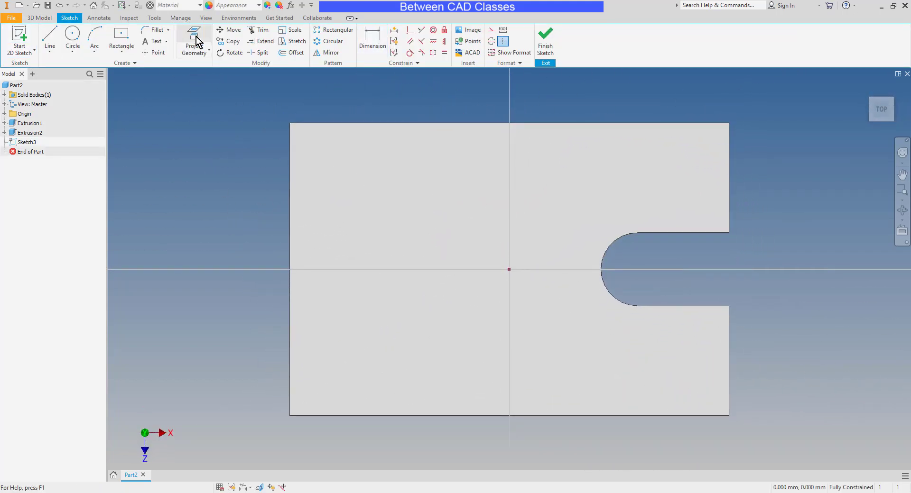
# Project the slotted plate's outline edges into Sketch3 on the top face
pyautogui.click(194, 41)
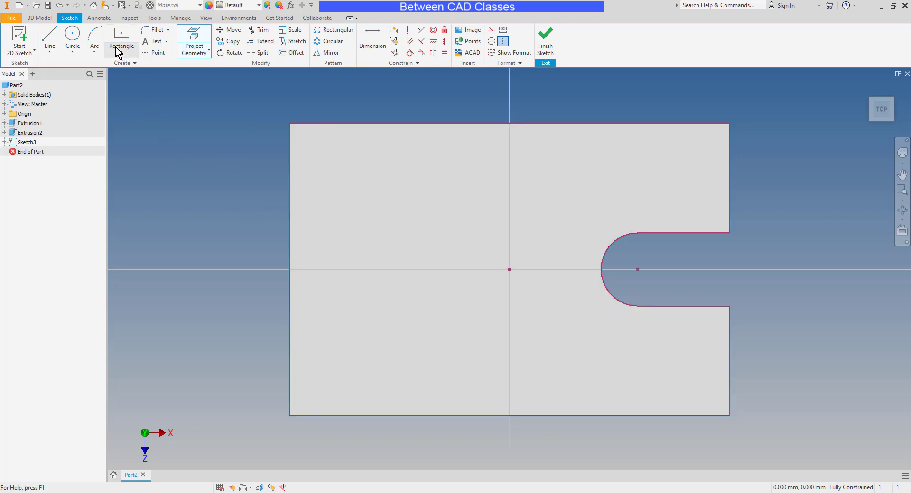
# Draw a two-point rectangle strip along the plate's left end, dimension its width to 16 mm, and finish Sketch3
pyautogui.click(121, 46)
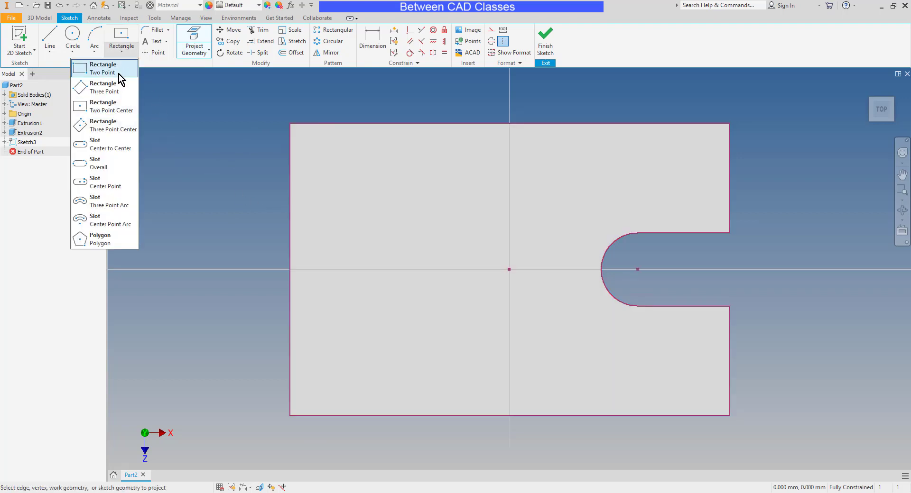
pyautogui.click(104, 69)
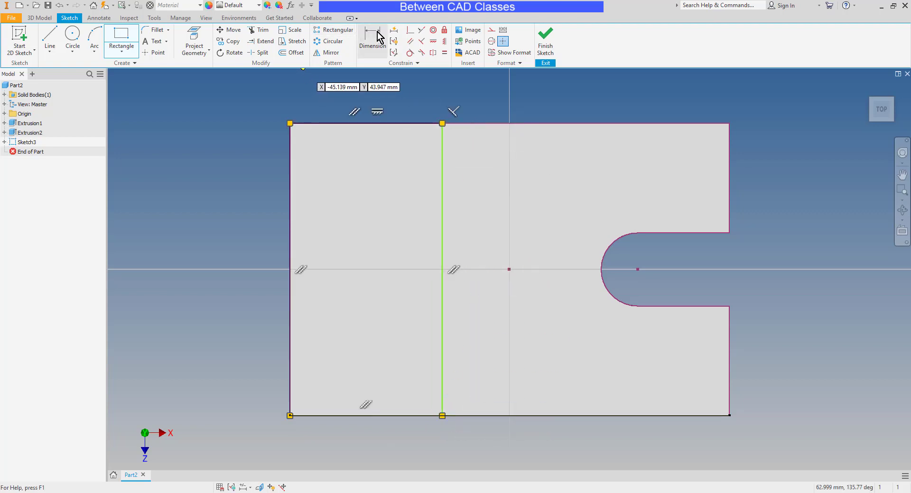
pyautogui.click(373, 41)
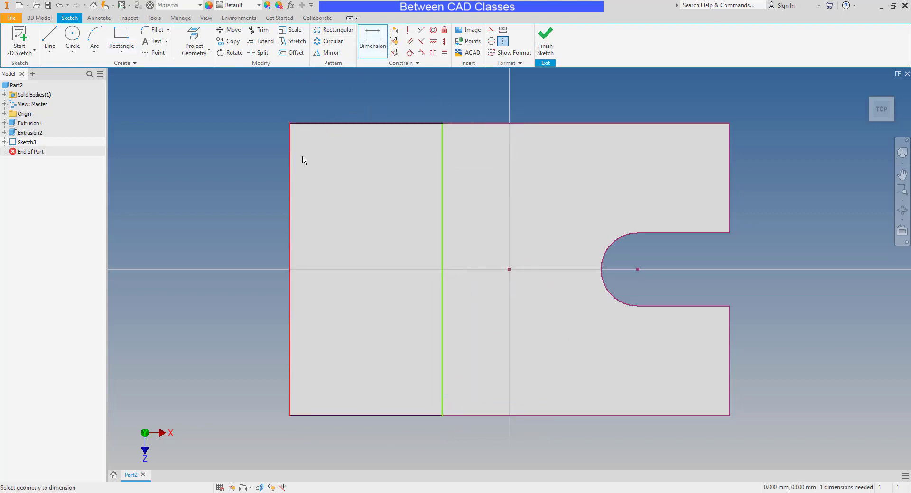
pyautogui.click(380, 88)
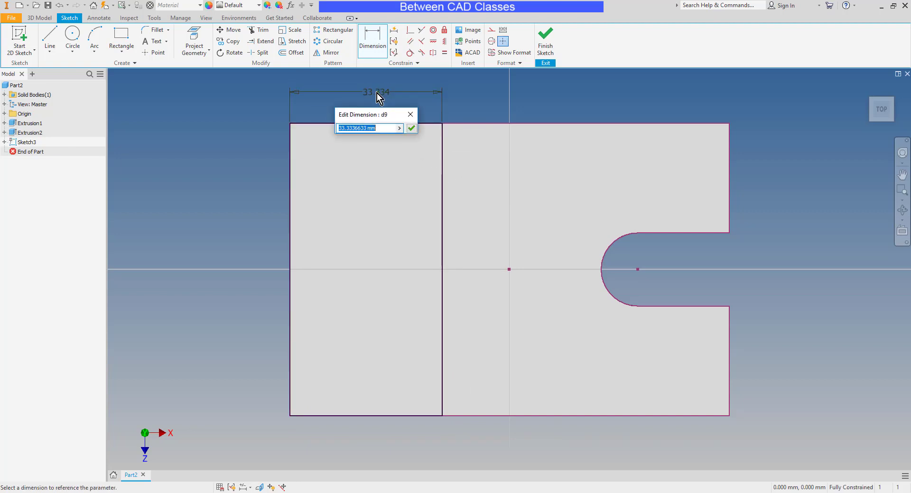
pyautogui.write('16')
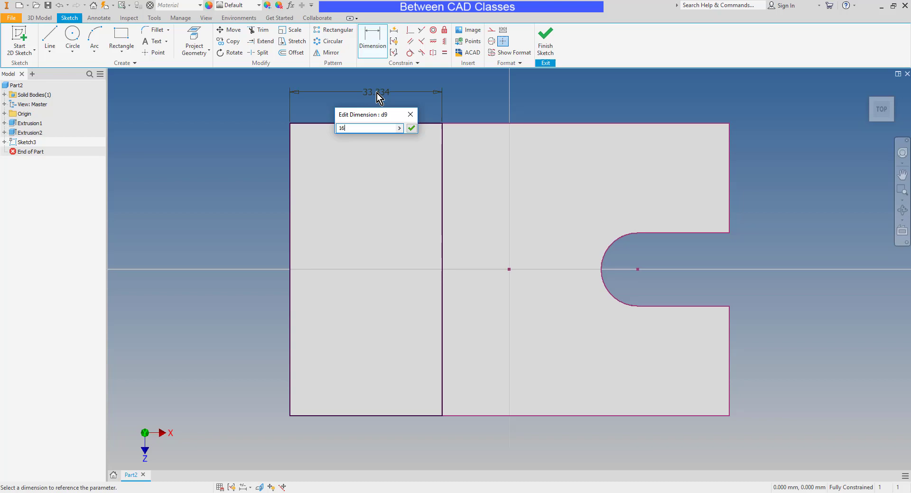
pyautogui.click(410, 128)
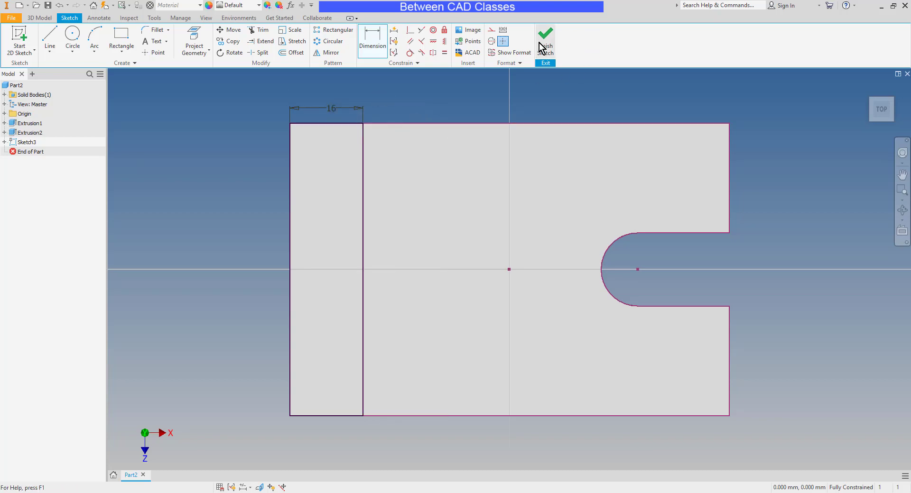
pyautogui.click(544, 33)
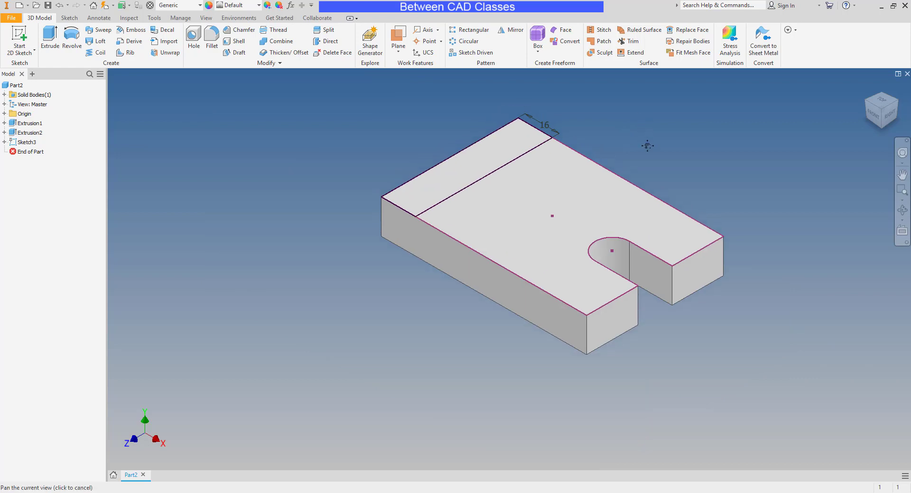
pyautogui.click(48, 35)
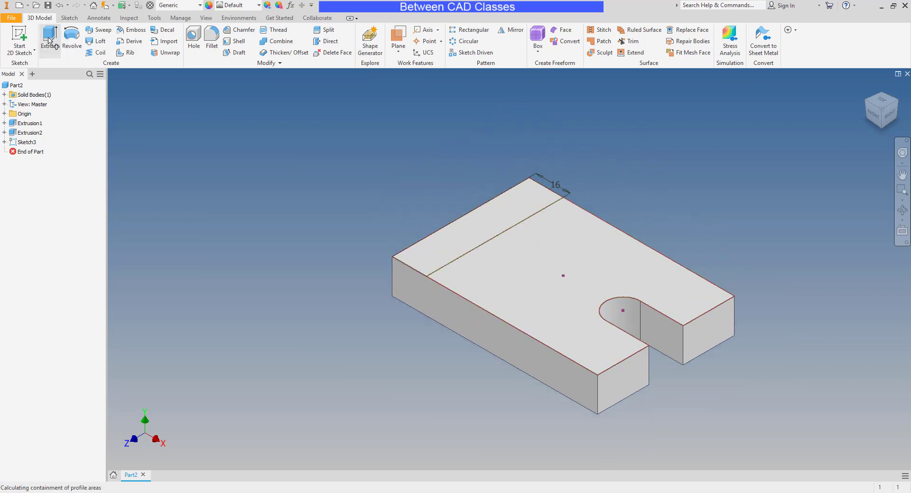
# Extrude the 16 mm strip 48 mm upward into the upright wall (Extrusion3)
pyautogui.click(50, 40)
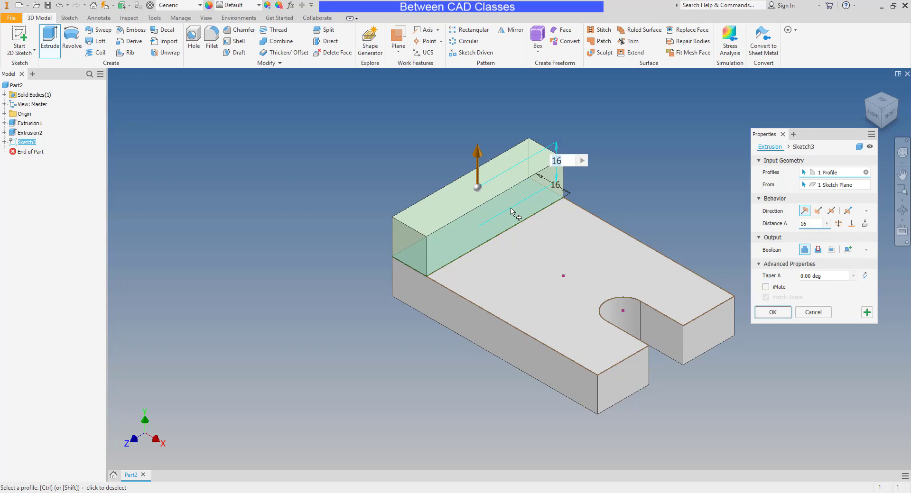
pyautogui.write('48')
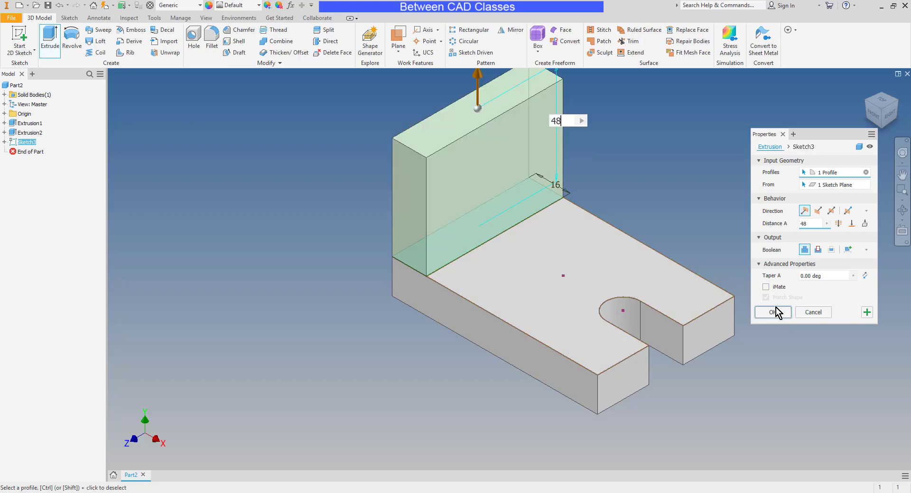
pyautogui.click(769, 313)
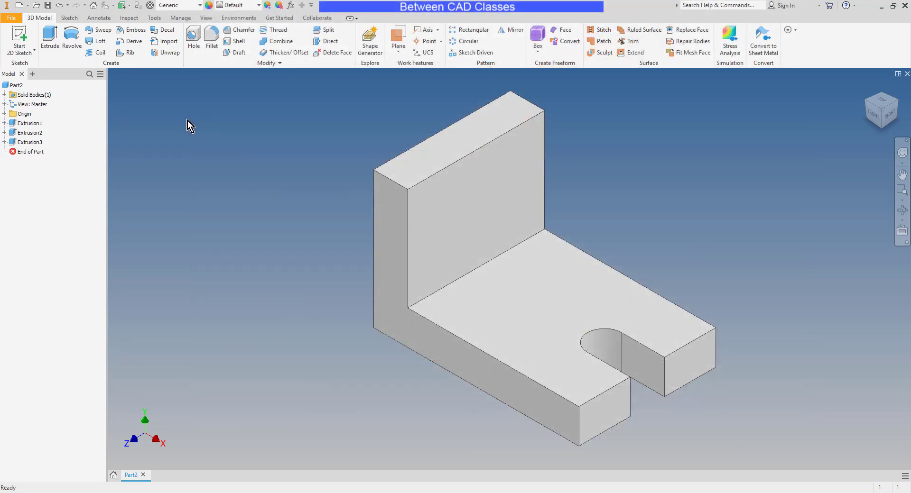
pyautogui.click(211, 40)
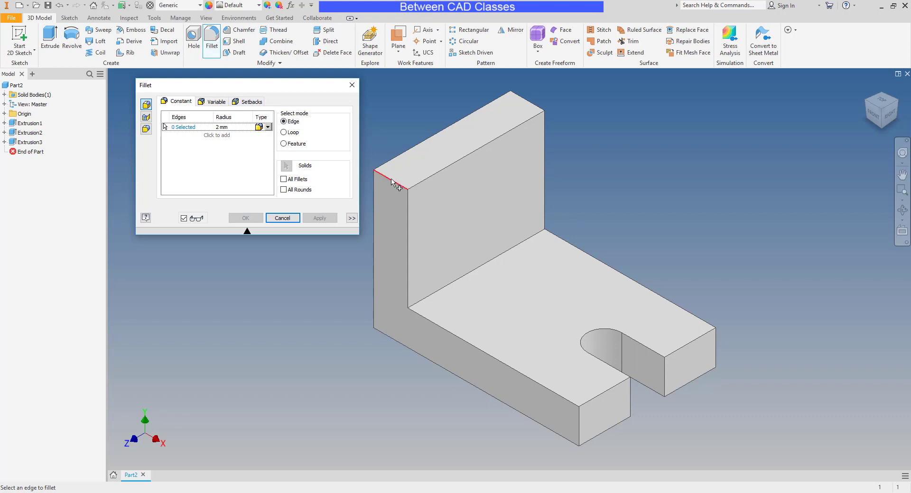
# Add Fillet1 with a 48 radius on the upright wall's top outer edge
pyautogui.click(394, 183)
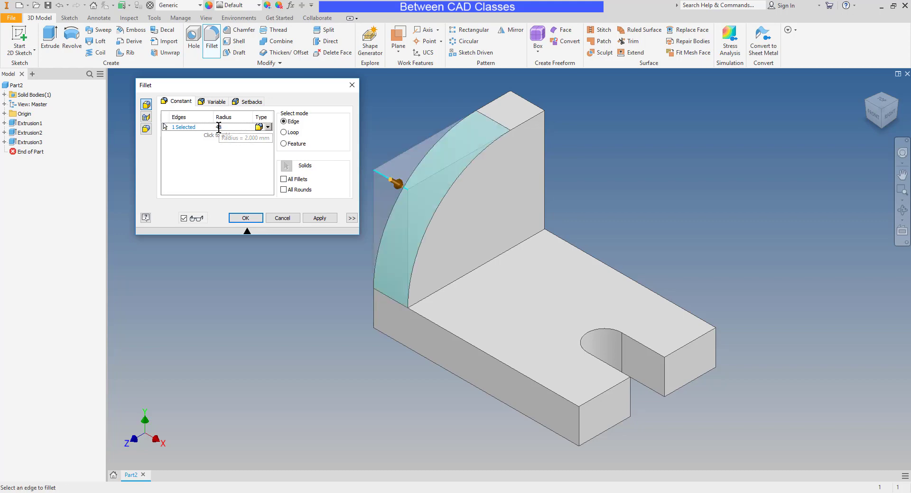
pyautogui.click(244, 218)
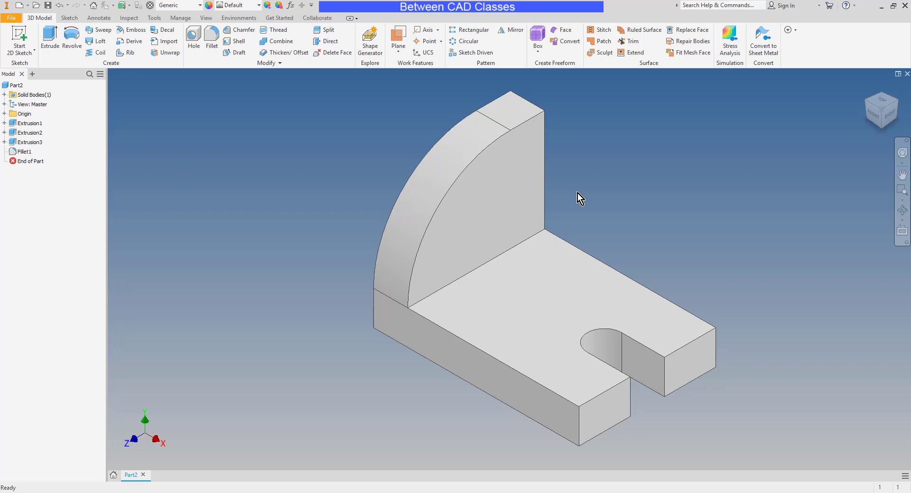
pyautogui.click(646, 370)
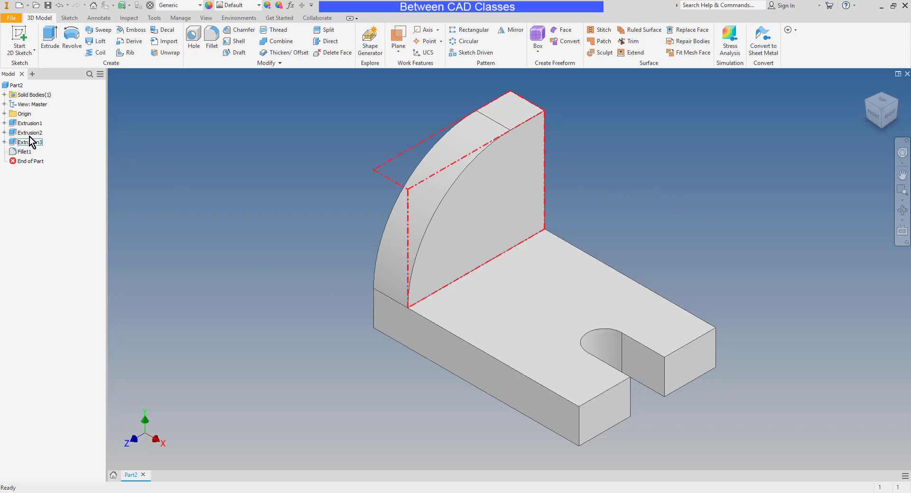
pyautogui.rightClick(27, 142)
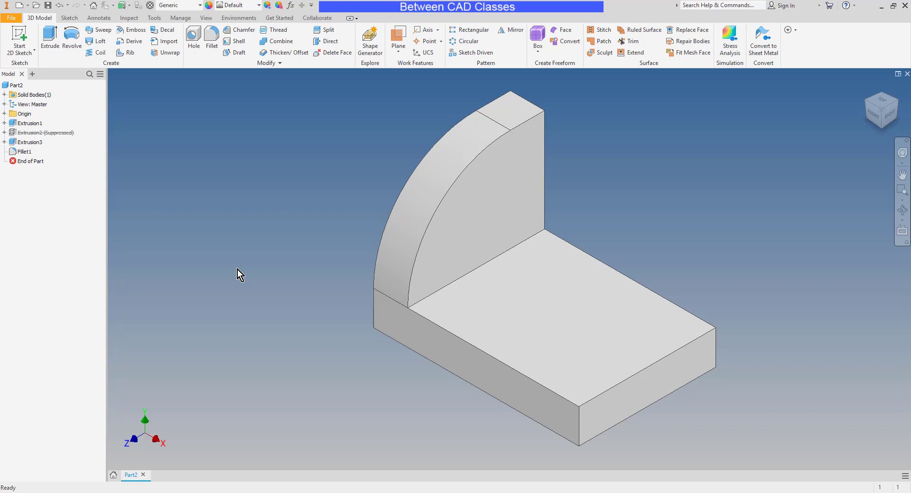
pyautogui.rightClick(32, 133)
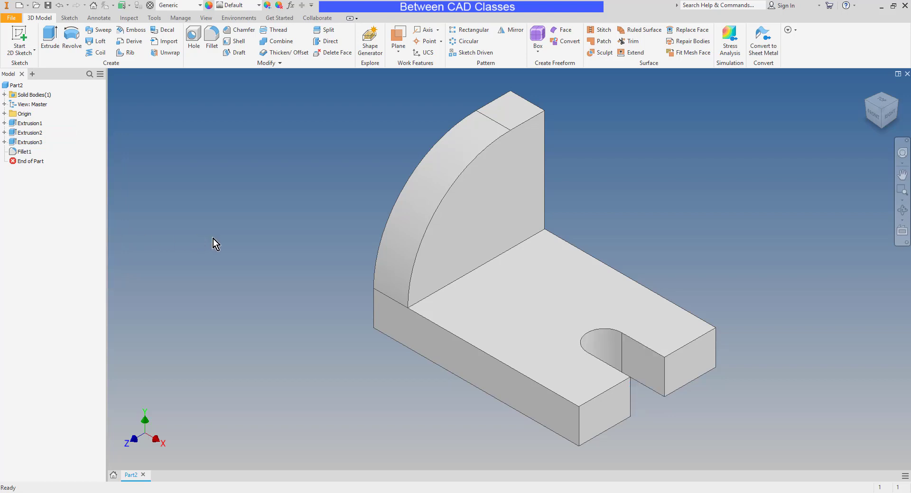
pyautogui.moveTo(759, 234)
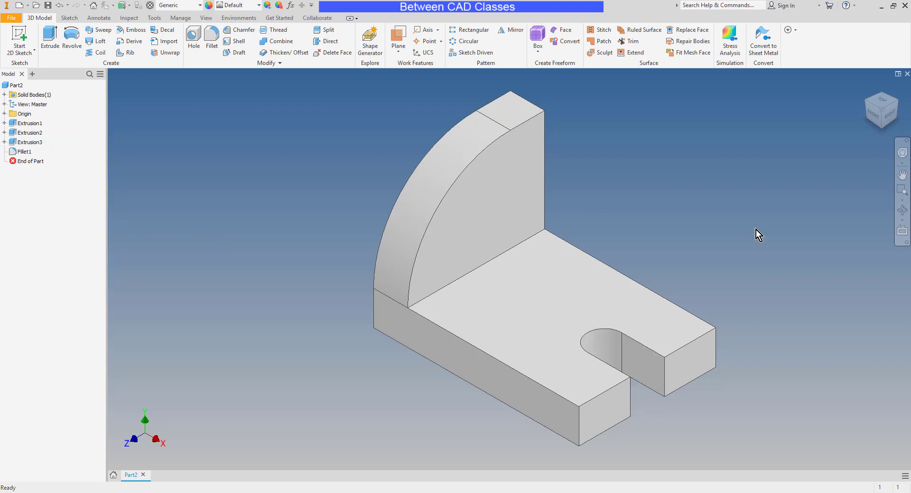
pyautogui.click(534, 285)
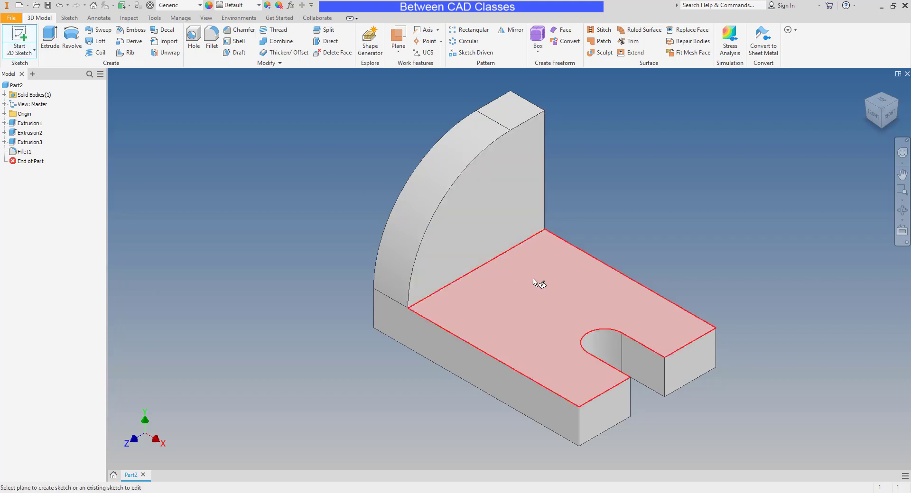
# Draw a 40 × 42 rectangle on the plate's top face against the wall and finish Sketch4
pyautogui.click(540, 283)
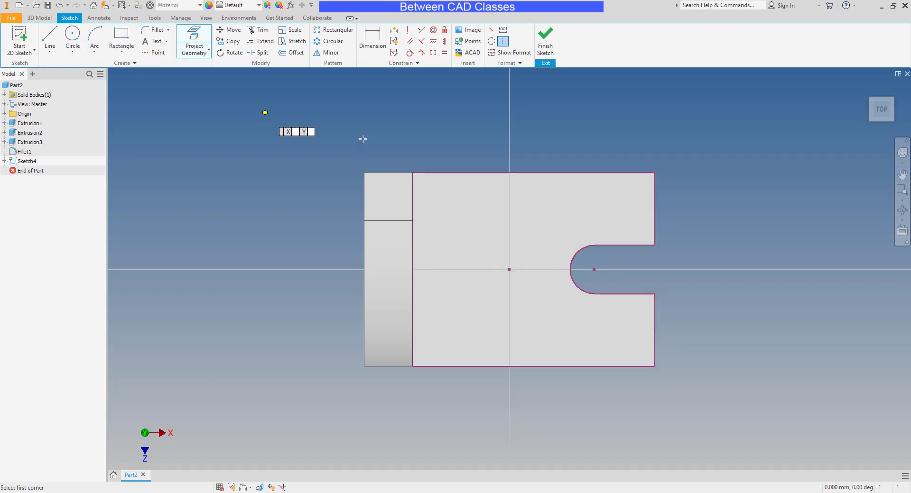
pyautogui.click(413, 174)
pyautogui.write('40.000')
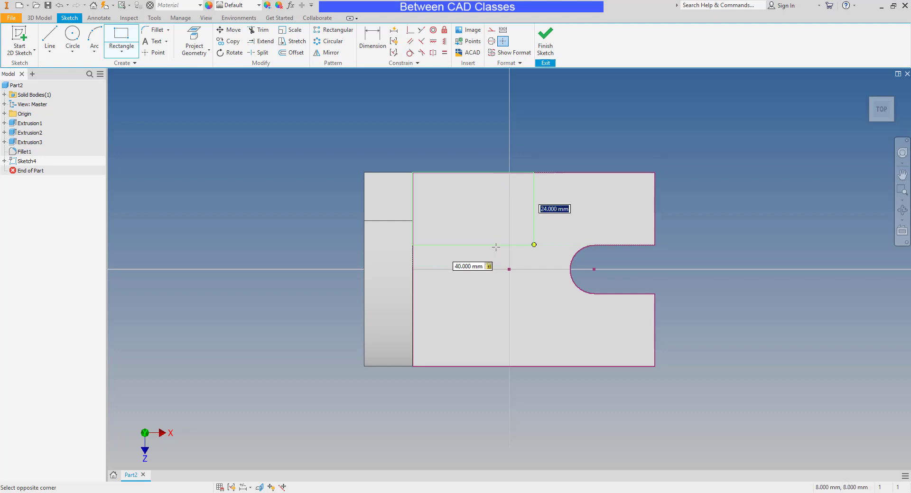
pyautogui.write('42')
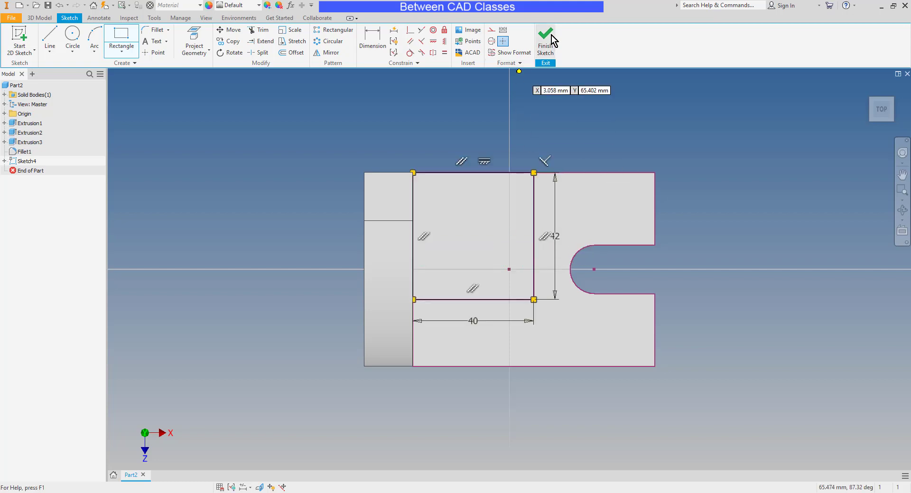
pyautogui.click(544, 34)
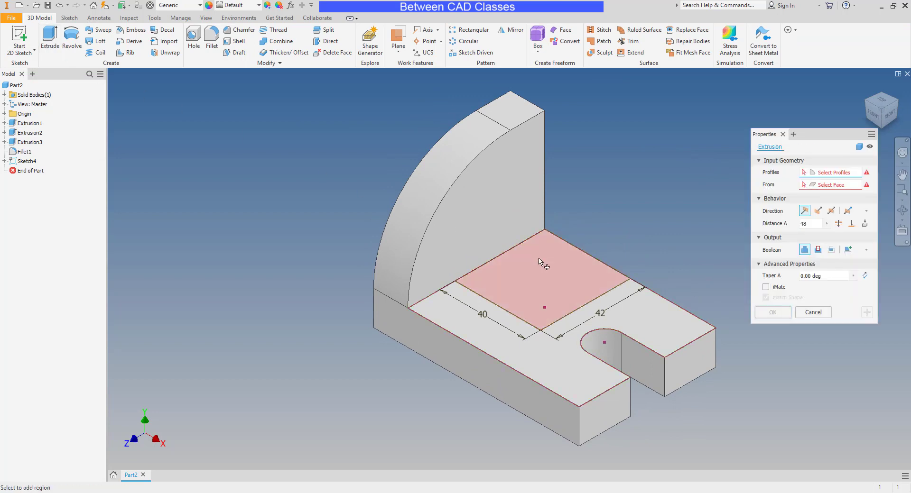
# Extrude the 40 × 42 rectangle 28 mm upward into a block (Extrusion4)
pyautogui.click(543, 267)
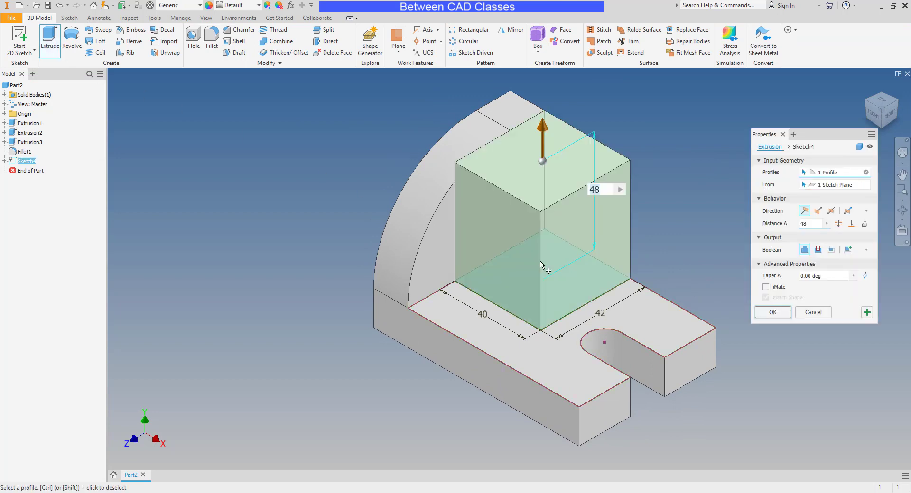
pyautogui.moveTo(749, 241)
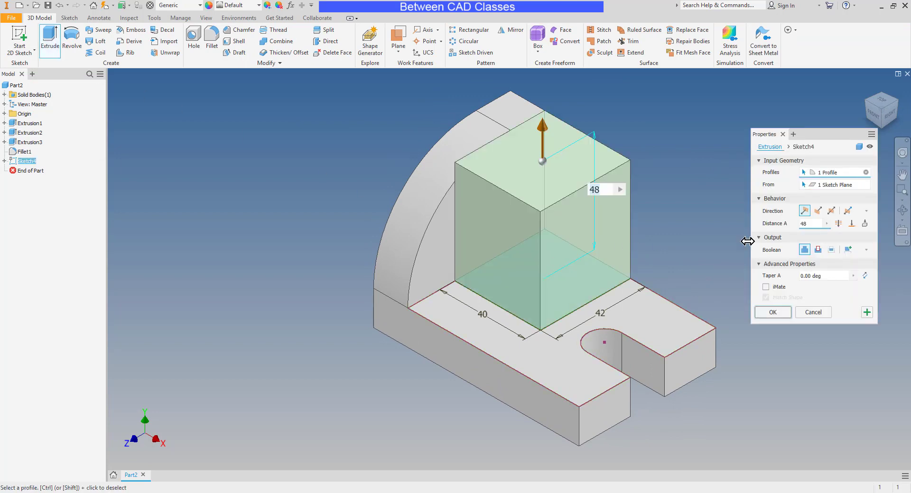
pyautogui.write('28')
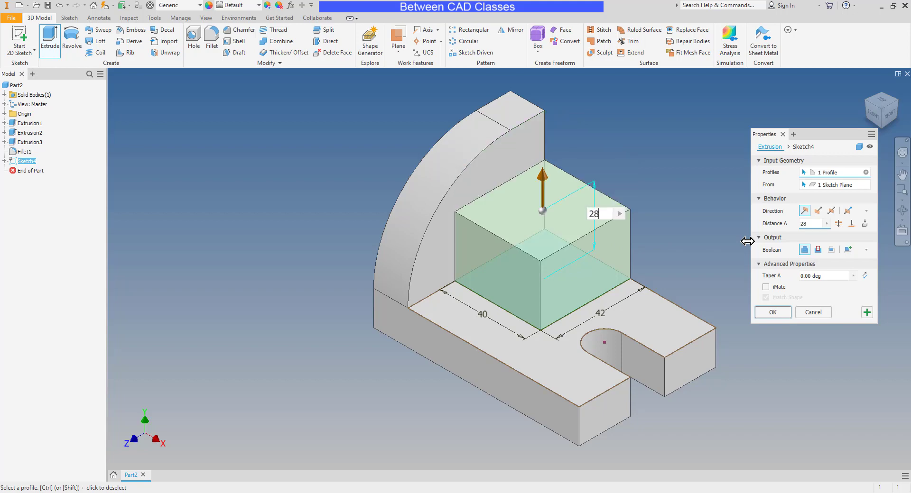
pyautogui.click(773, 312)
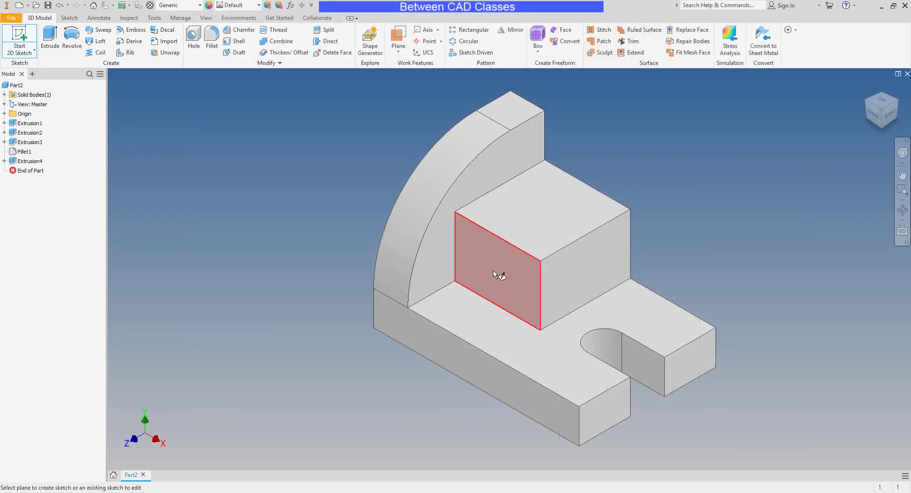
# Draw a 24 mm circle centred on the top edge of the block's front face
pyautogui.click(498, 275)
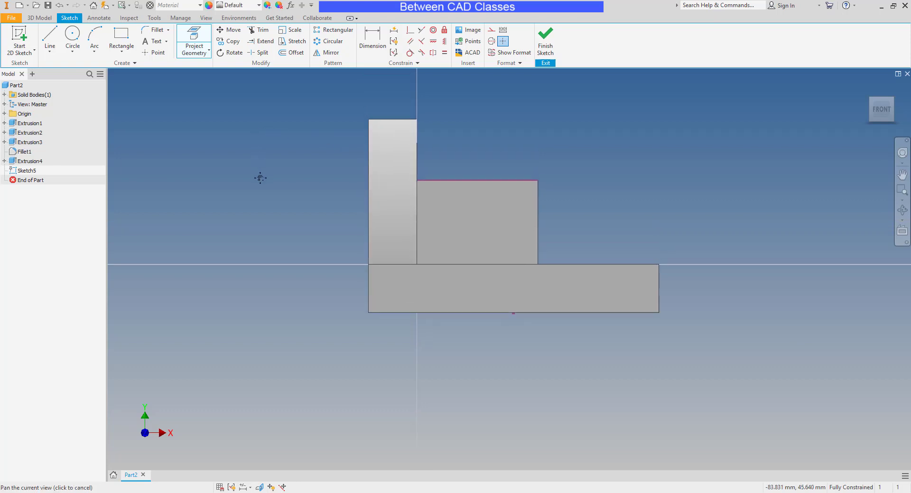
pyautogui.click(72, 38)
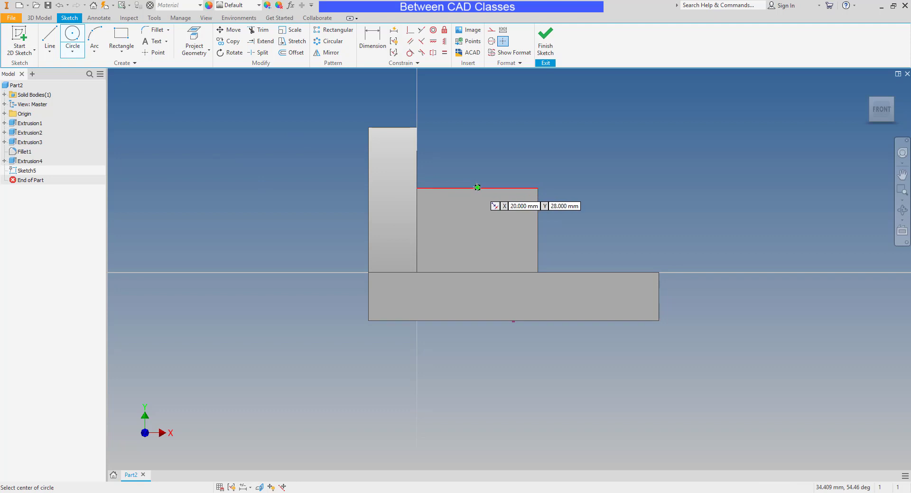
pyautogui.click(477, 187)
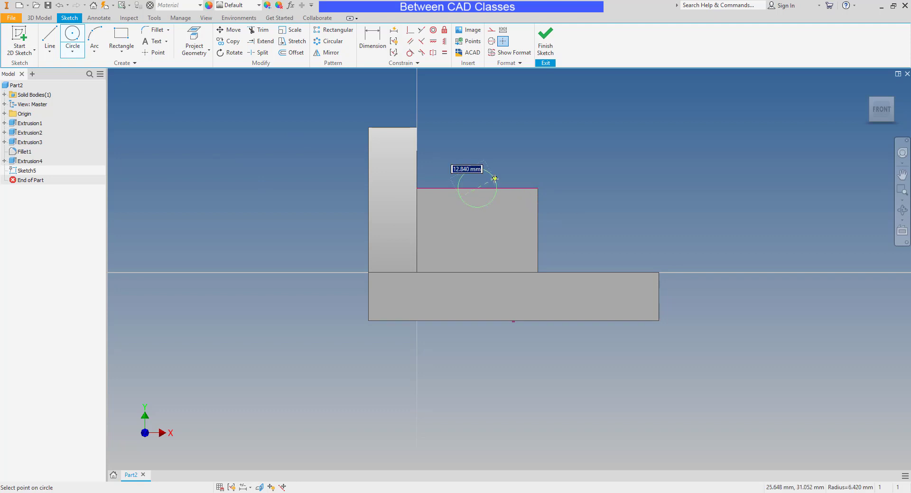
pyautogui.moveTo(506, 181)
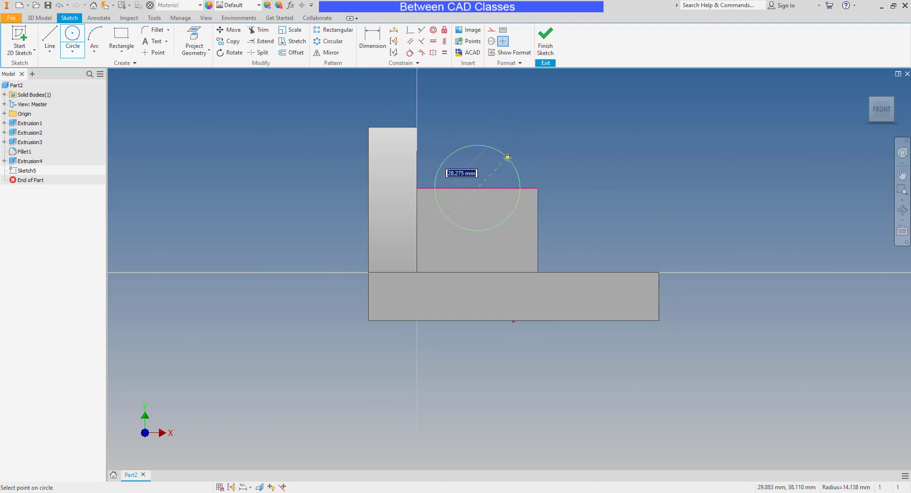
pyautogui.write('24')
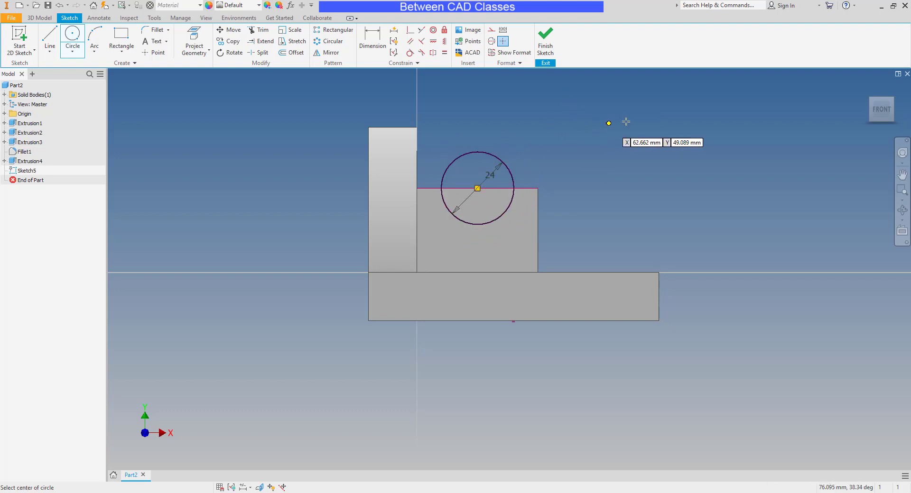
pyautogui.moveTo(677, 125)
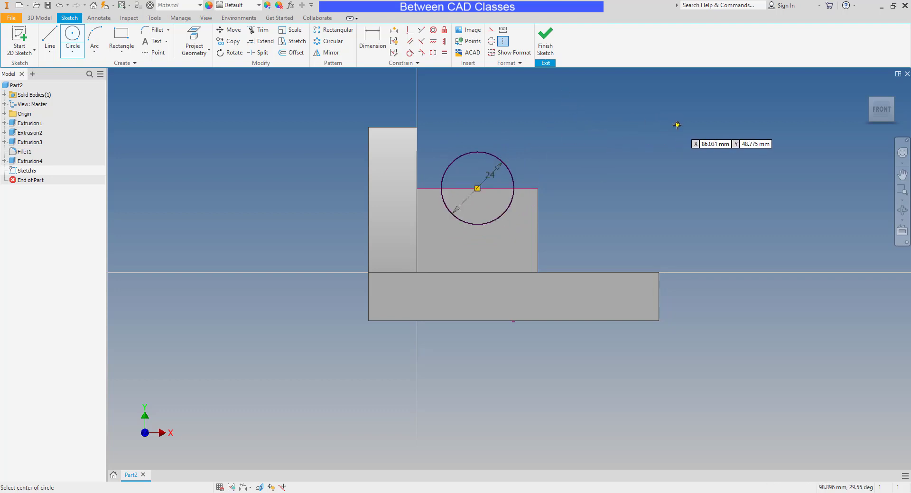
pyautogui.moveTo(597, 123)
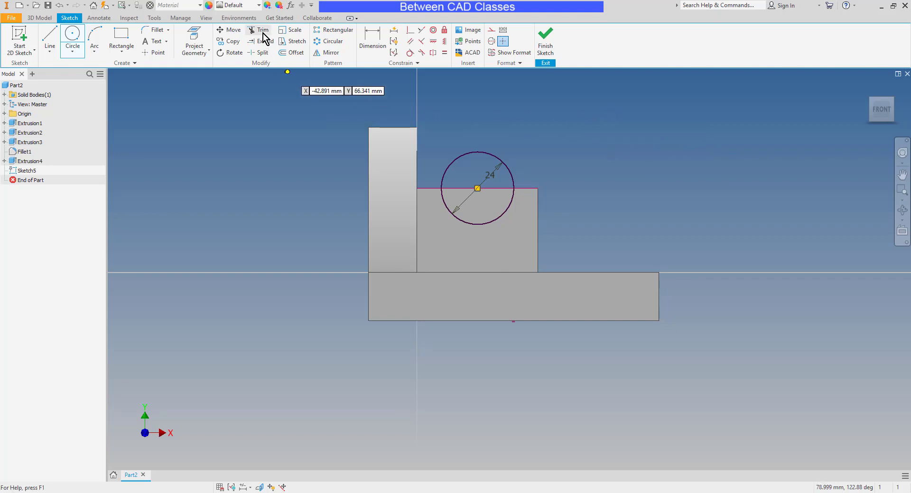
# Trim away the circle's upper half, leaving a hanging semicircle, and finish Sketch5
pyautogui.click(265, 29)
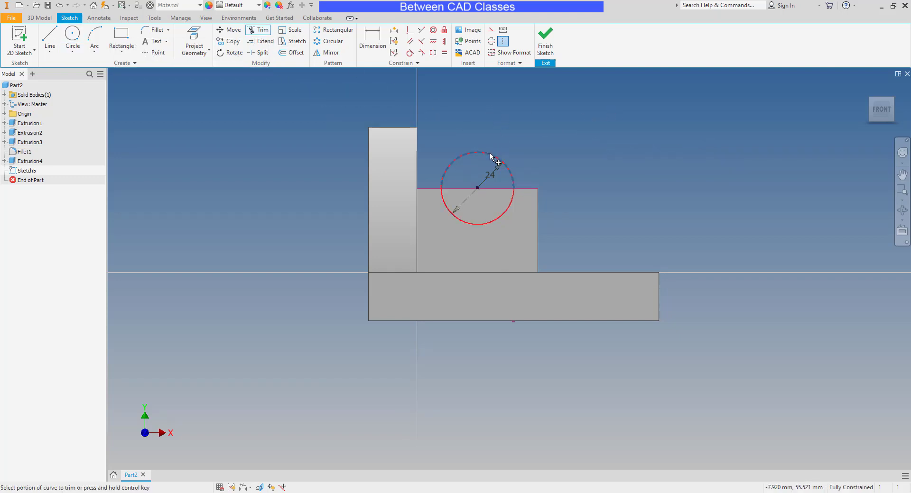
pyautogui.click(491, 156)
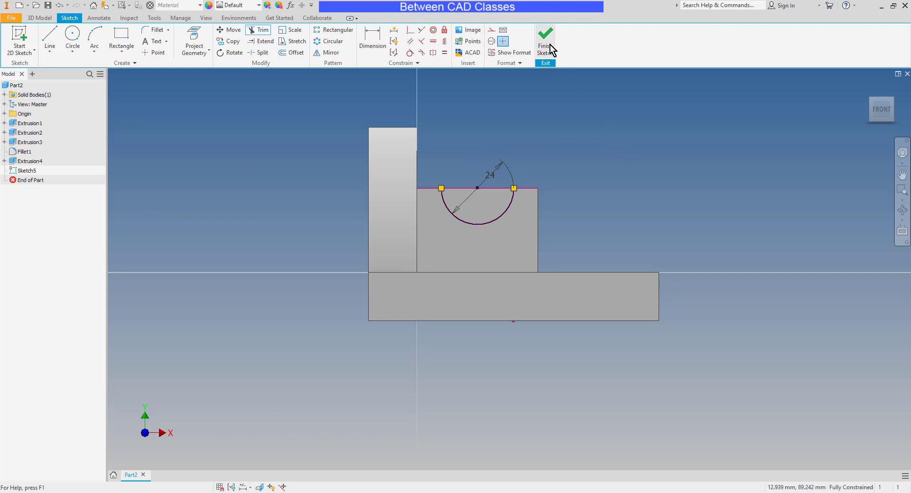
pyautogui.click(544, 40)
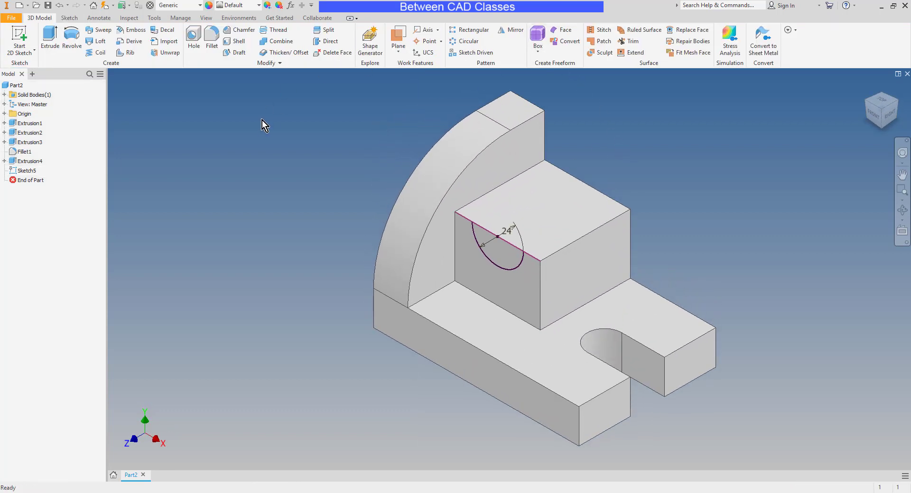
# Cut the 24 mm semicircle through the whole block as a half-round groove (Extrusion5)
pyautogui.click(50, 41)
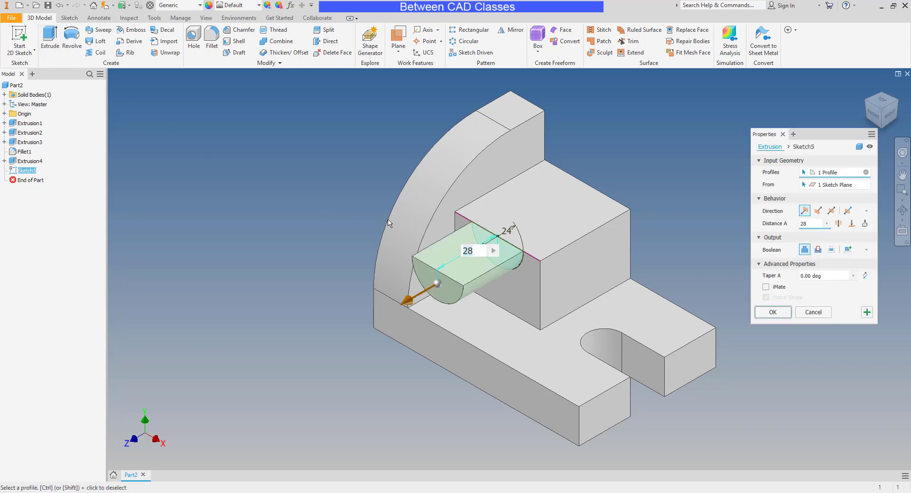
pyautogui.moveTo(818, 250)
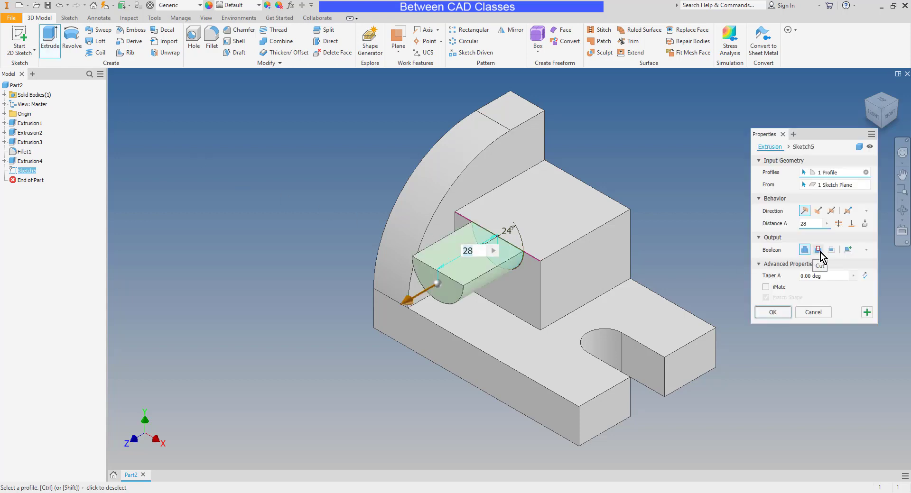
pyautogui.click(817, 250)
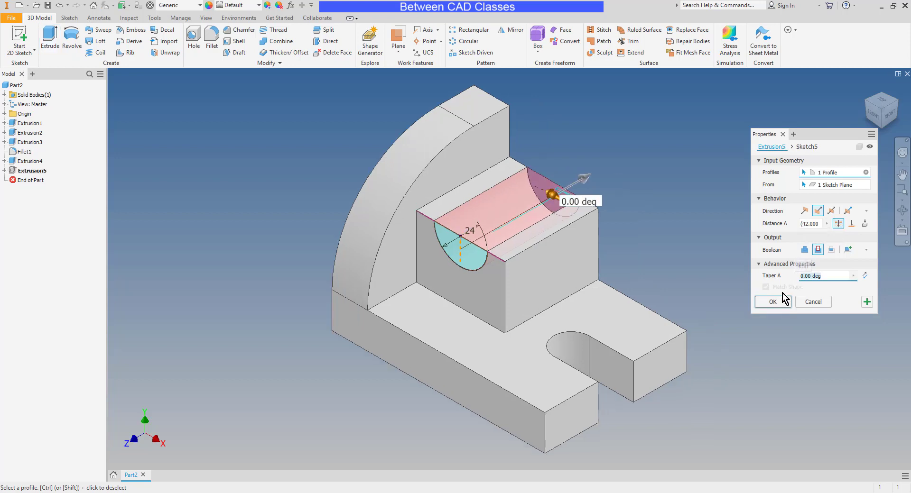
pyautogui.click(771, 301)
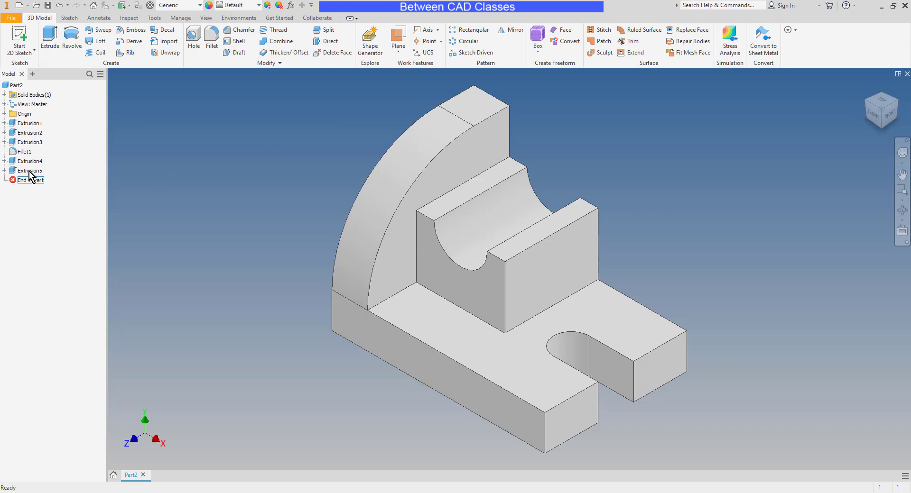
# Create Sketch7 on the back face with projected geometry and a diagonal rib line
pyautogui.rightClick(27, 170)
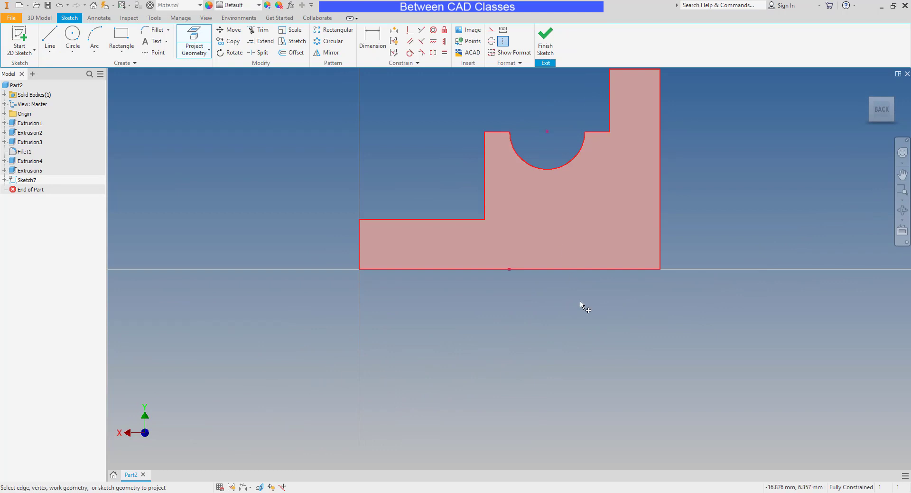
pyautogui.click(49, 38)
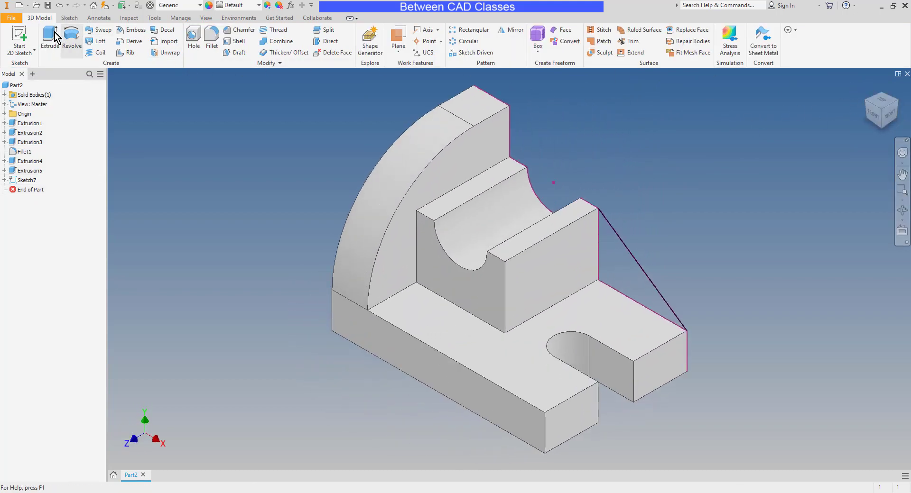
# Extrude the triangle 12 mm, flipped into the part, forming the rib (Extrusion7)
pyautogui.click(49, 36)
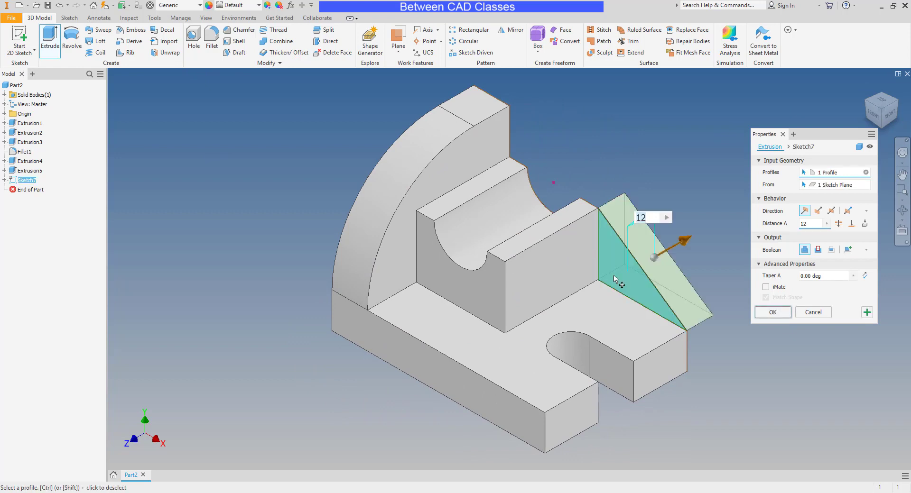
pyautogui.moveTo(731, 240)
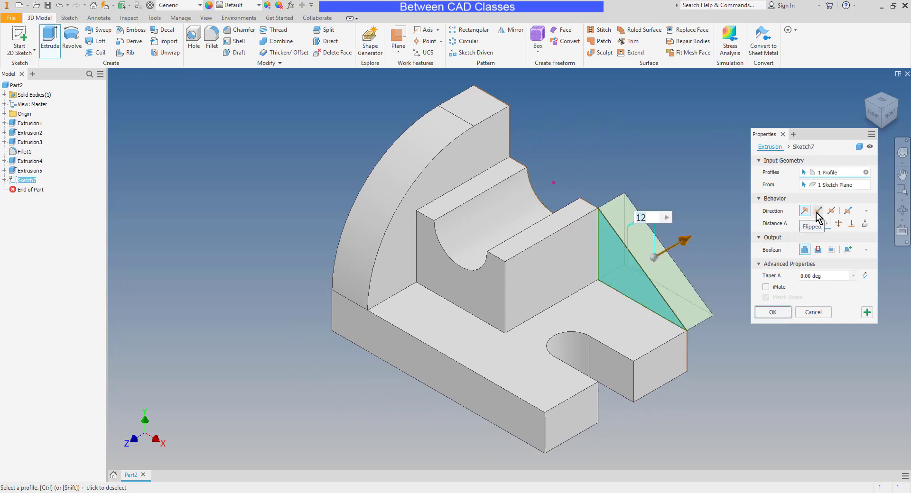
pyautogui.click(818, 211)
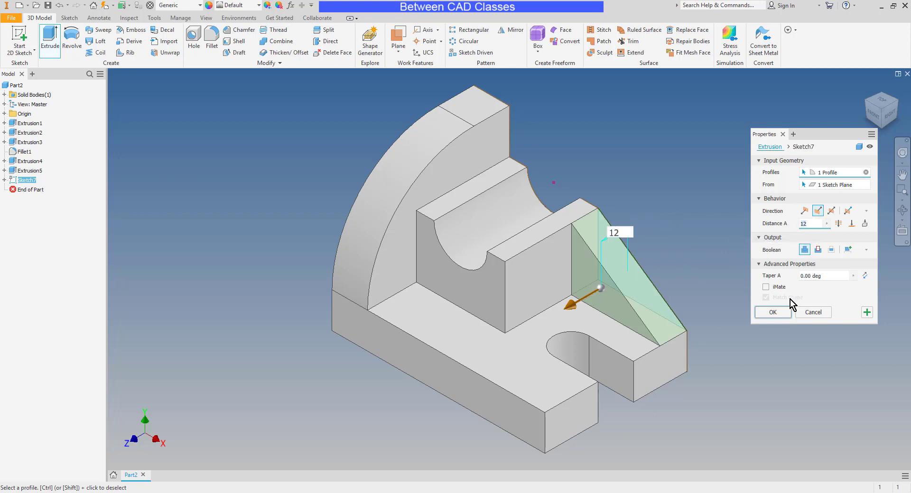
pyautogui.click(772, 313)
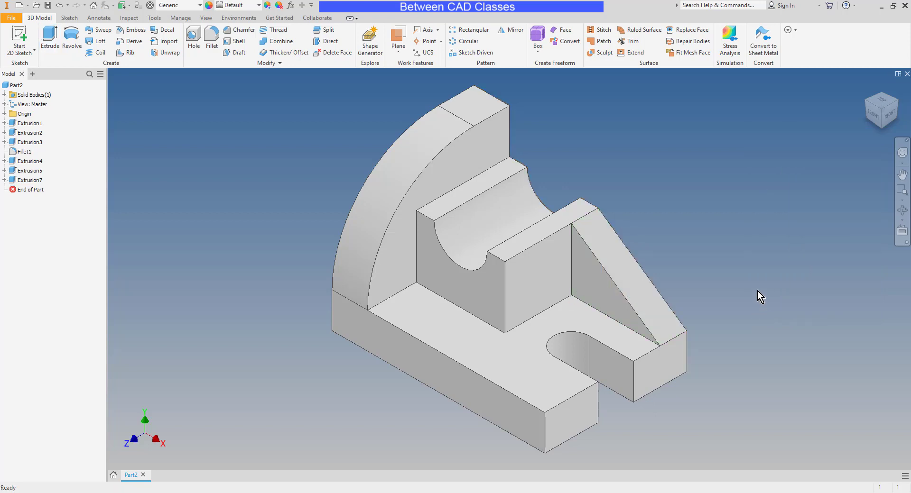
pyautogui.moveTo(807, 252)
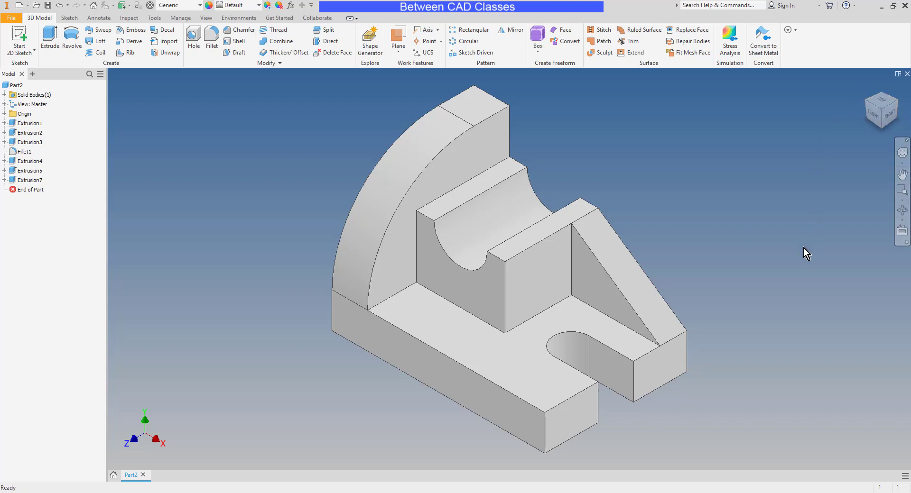